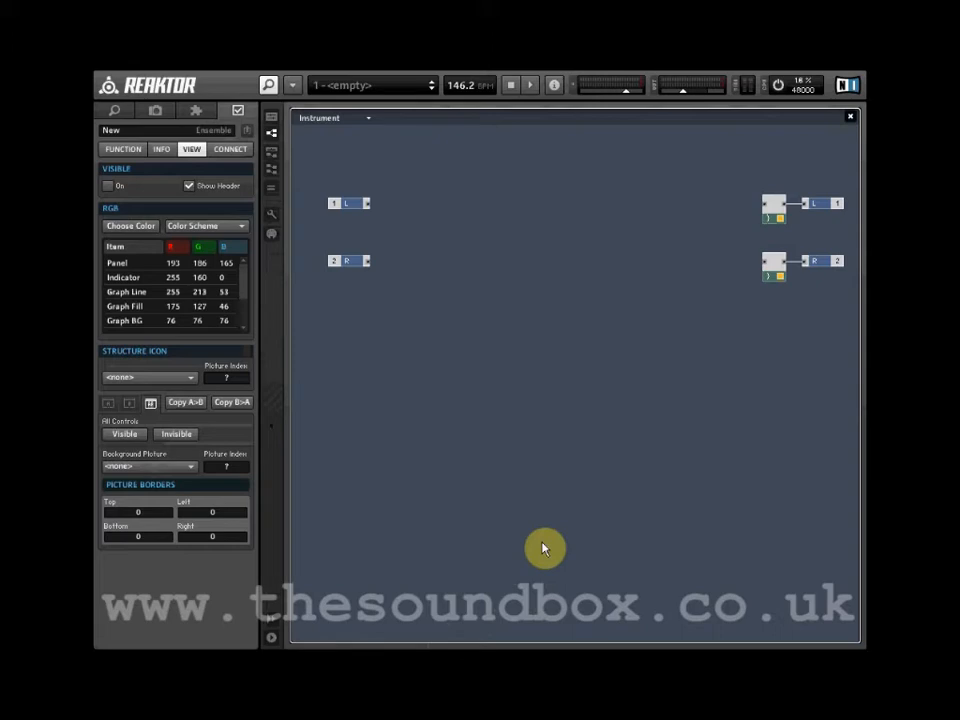
mouse_move(568, 380)
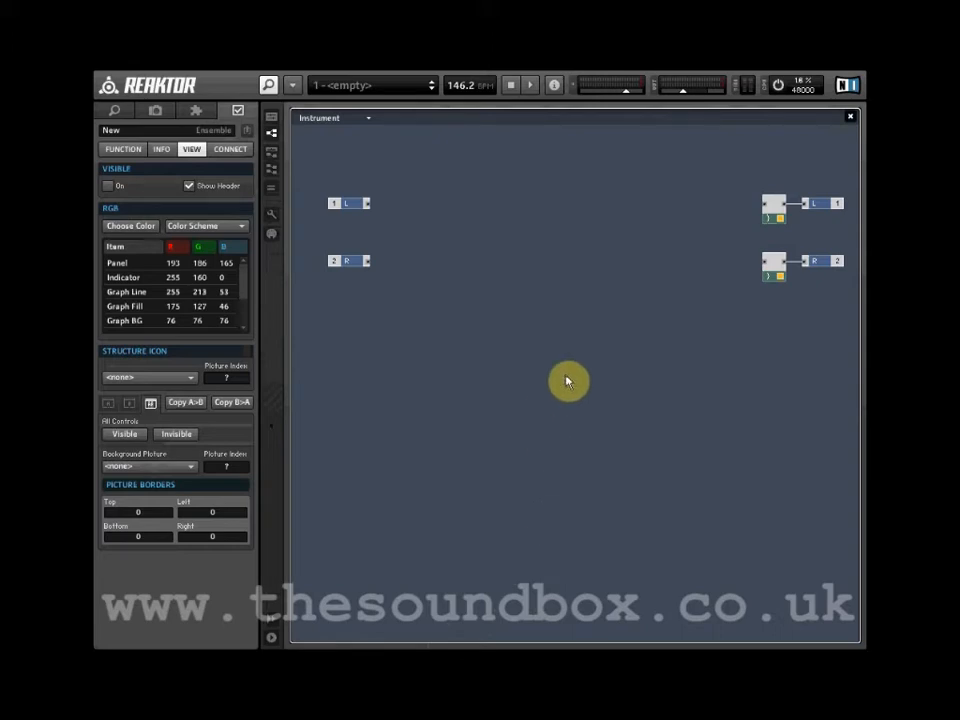
Step: Insert a Grain Cloud Delay built-in module into the empty instrument structure
right_click(568, 380)
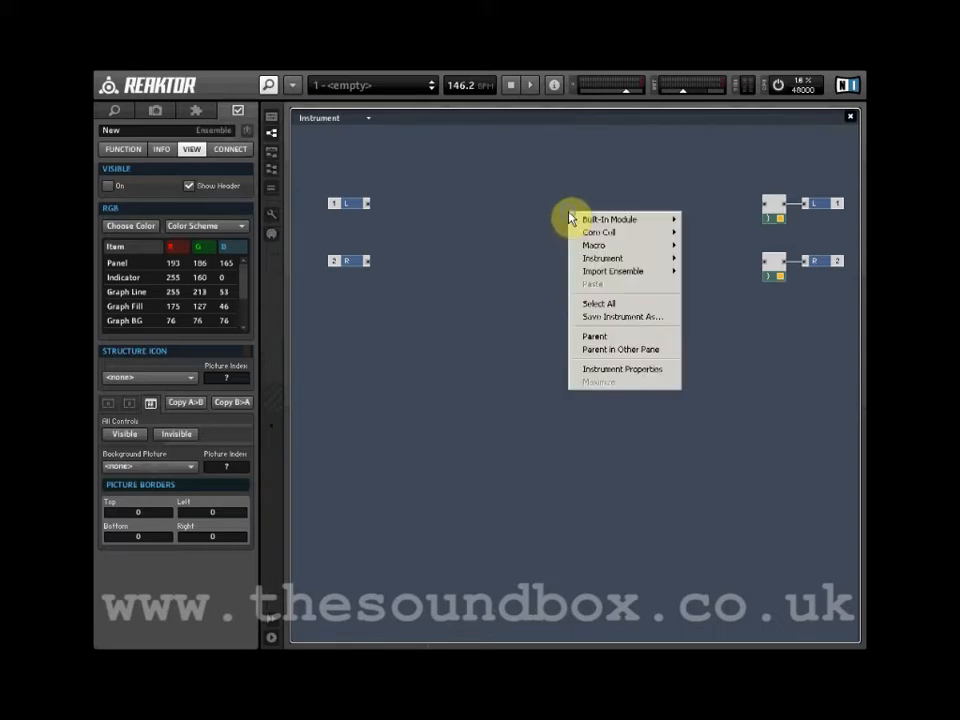
mouse_move(608, 218)
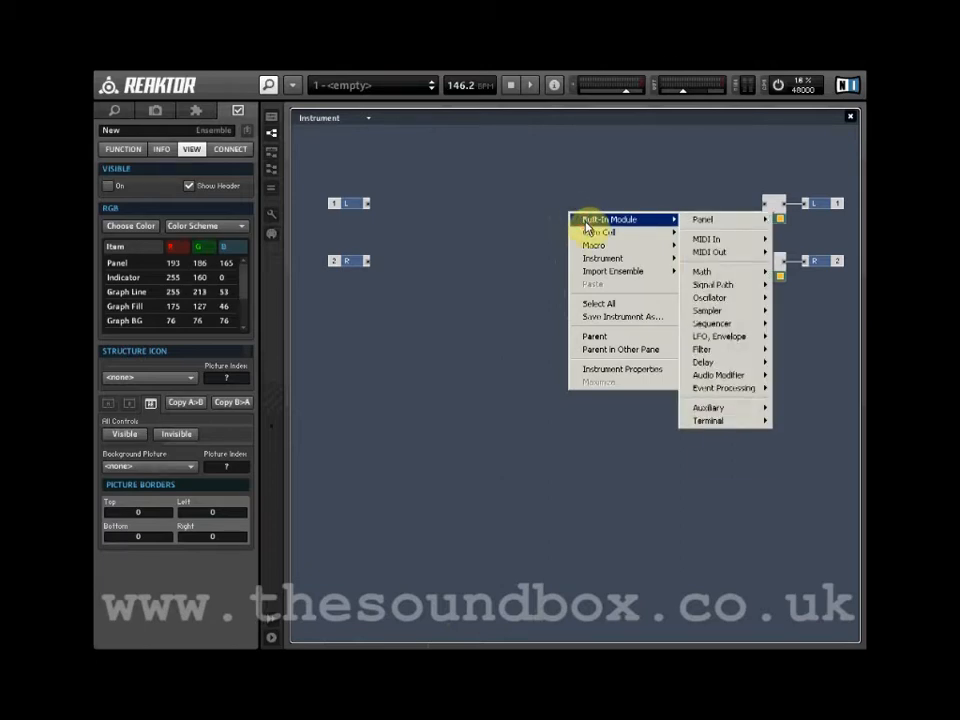
mouse_move(706, 310)
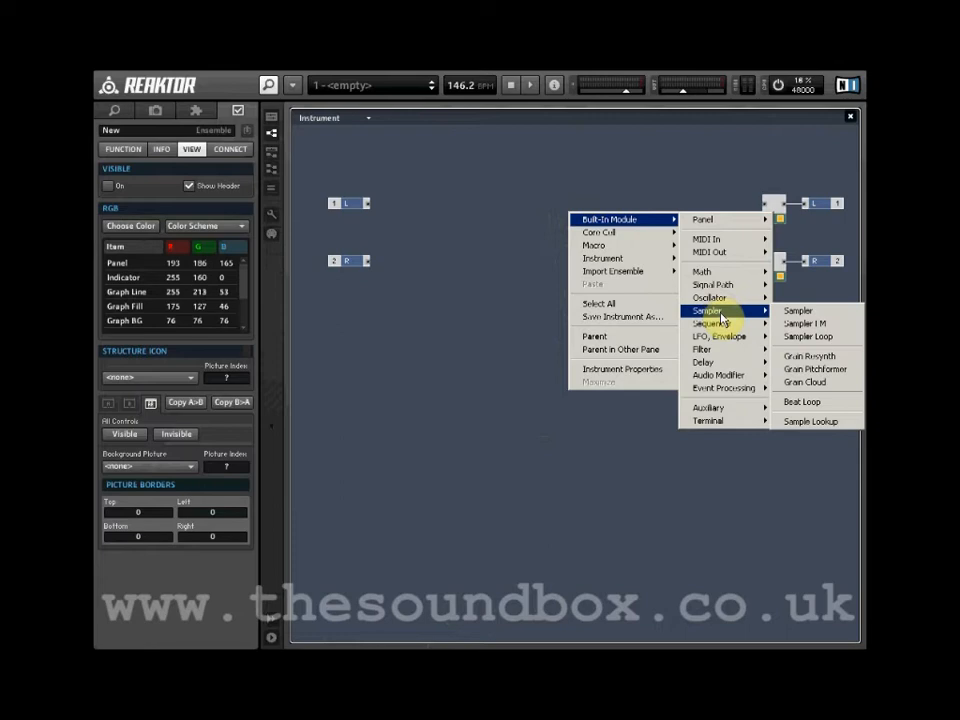
mouse_move(712, 362)
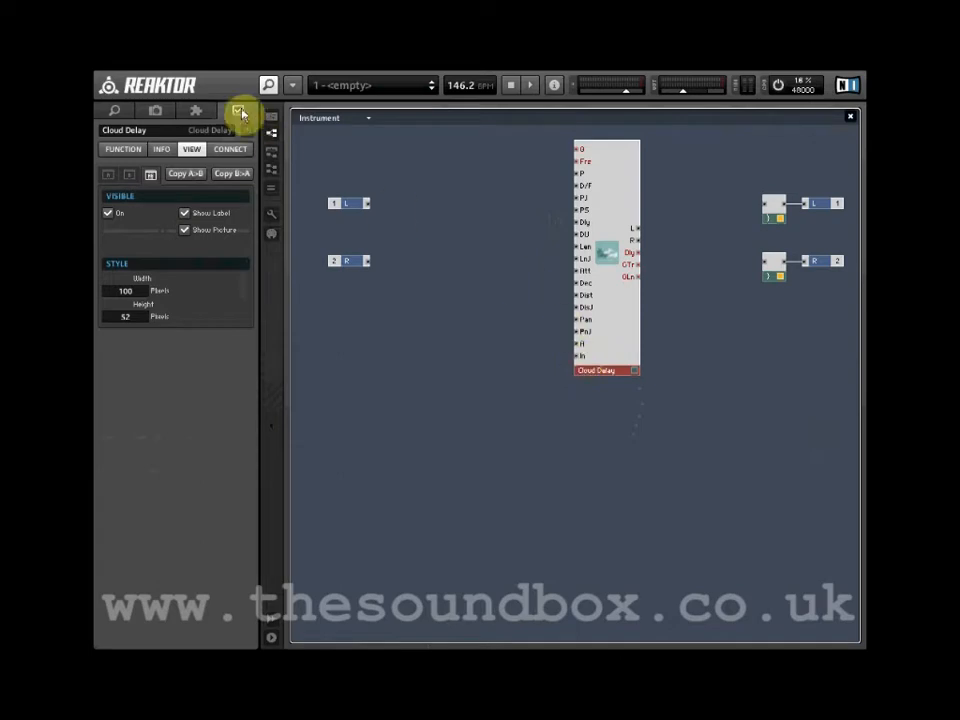
Step: Set the Cloud Delay's Function properties to High Quality Interpolation with buffer size 1500
click(122, 148)
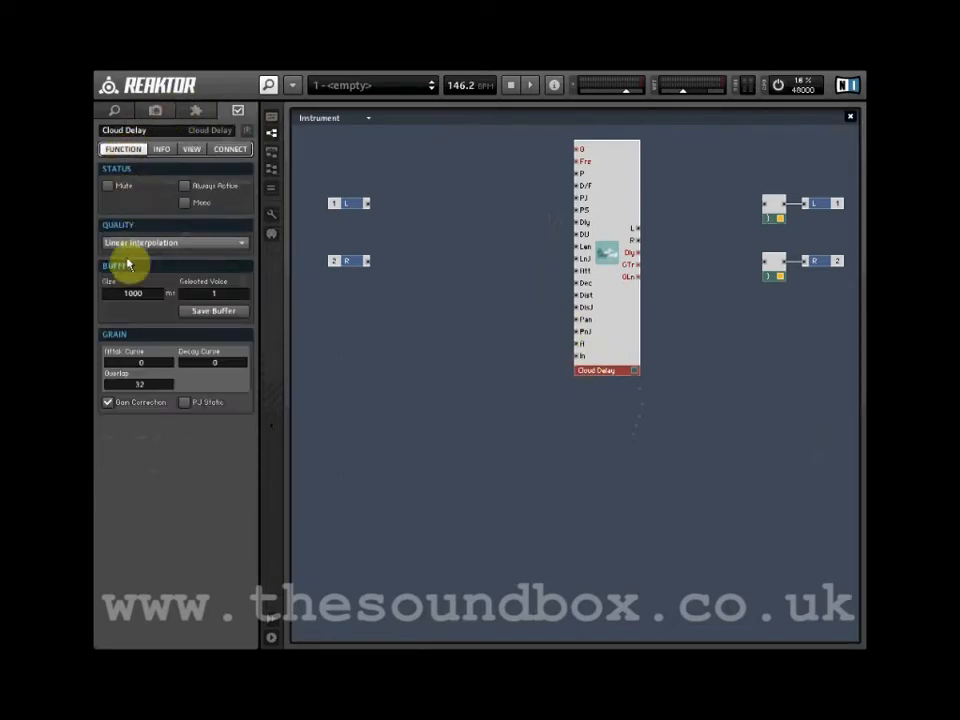
mouse_move(140, 298)
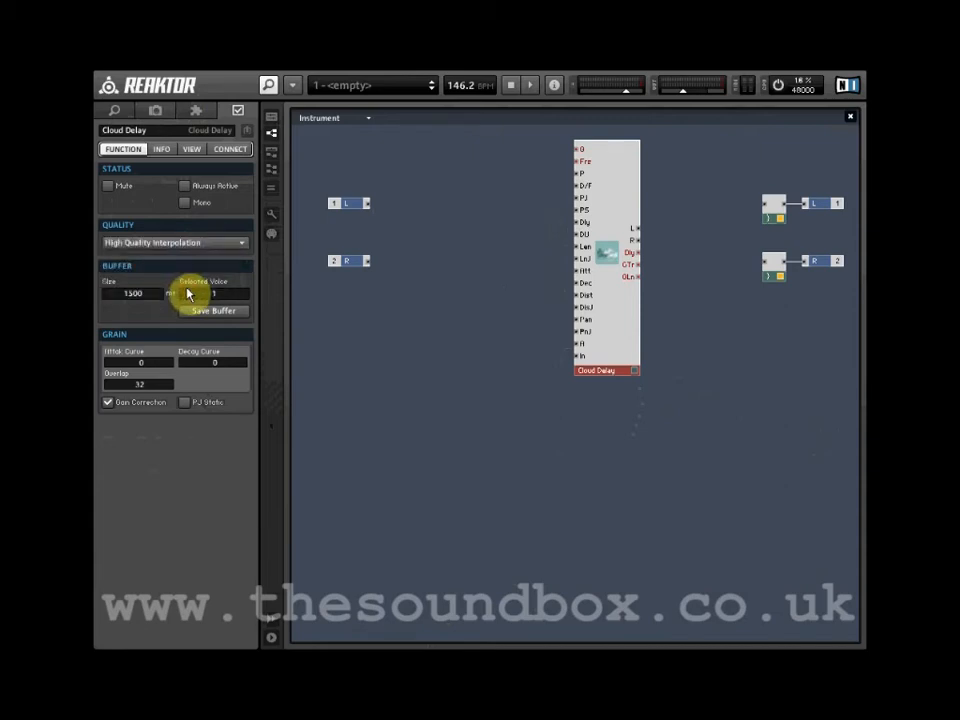
mouse_move(590, 164)
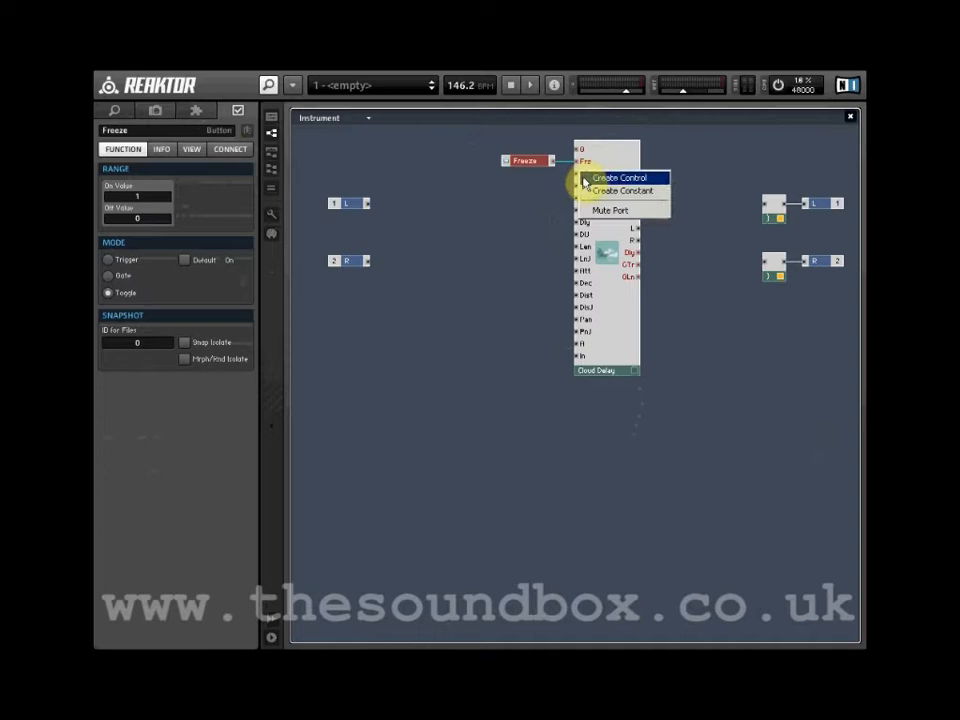
Step: Create controls for the Freeze, Pitch, Delay and GrainLen inputs and adjust the GrainLen range
click(612, 176)
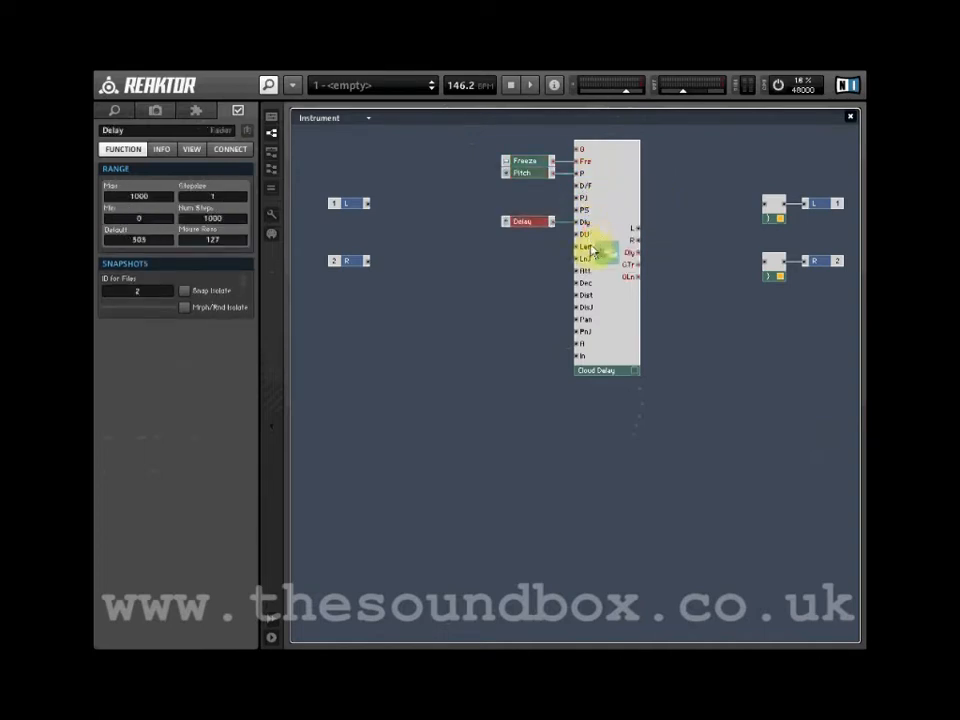
click(528, 246)
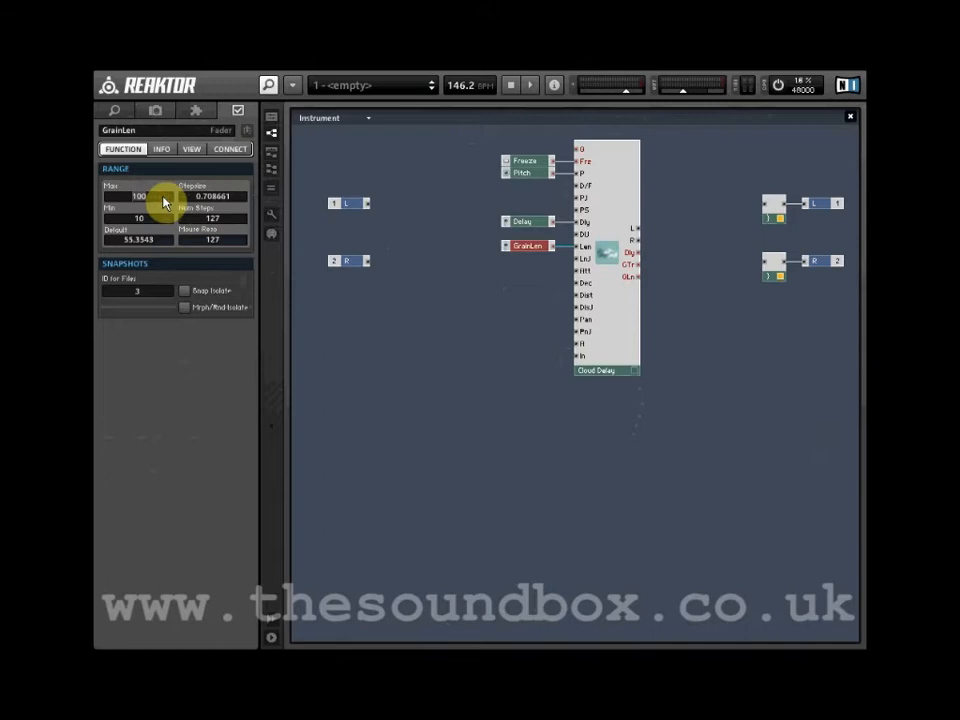
drag(138, 196, 138, 180)
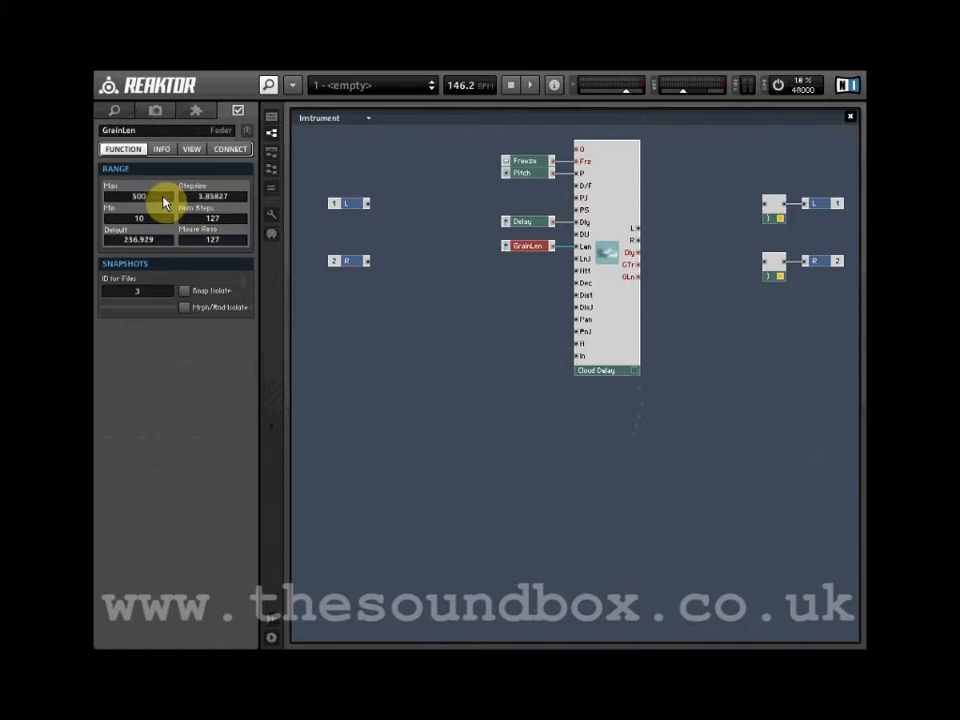
mouse_move(168, 202)
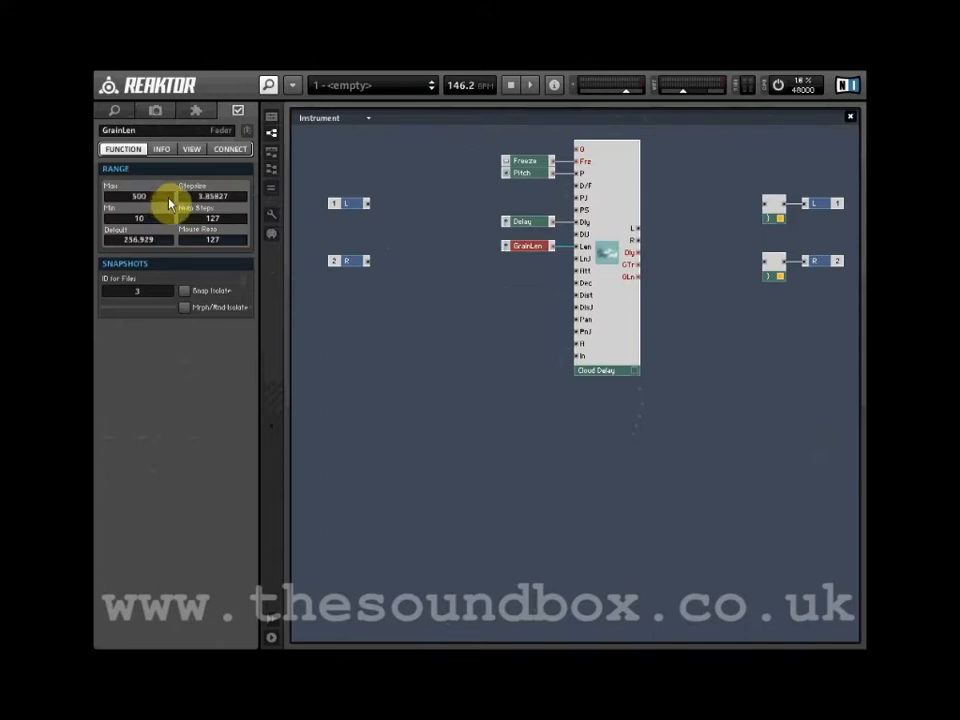
Step: Show the instrument panel and line up the Freeze button, Pitch knob and faders in a row
click(270, 118)
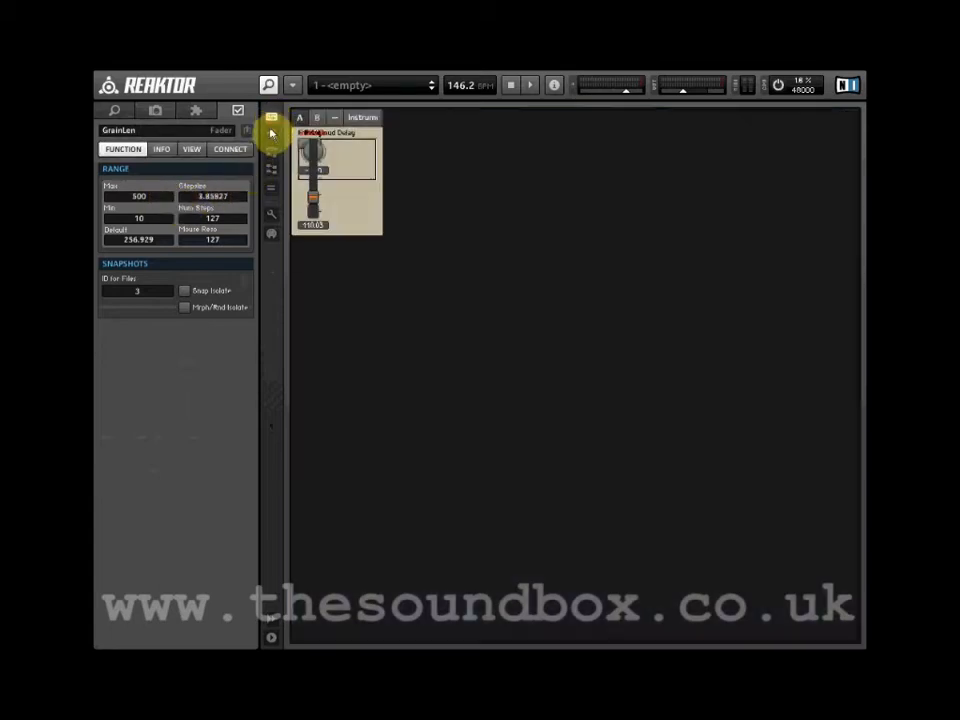
mouse_move(320, 142)
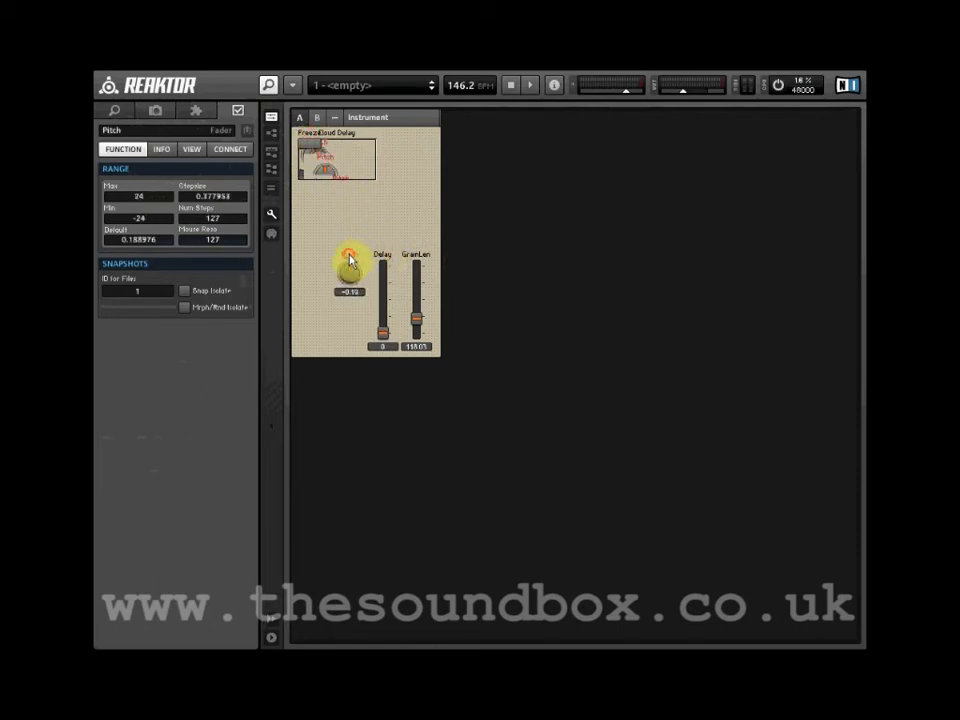
click(308, 270)
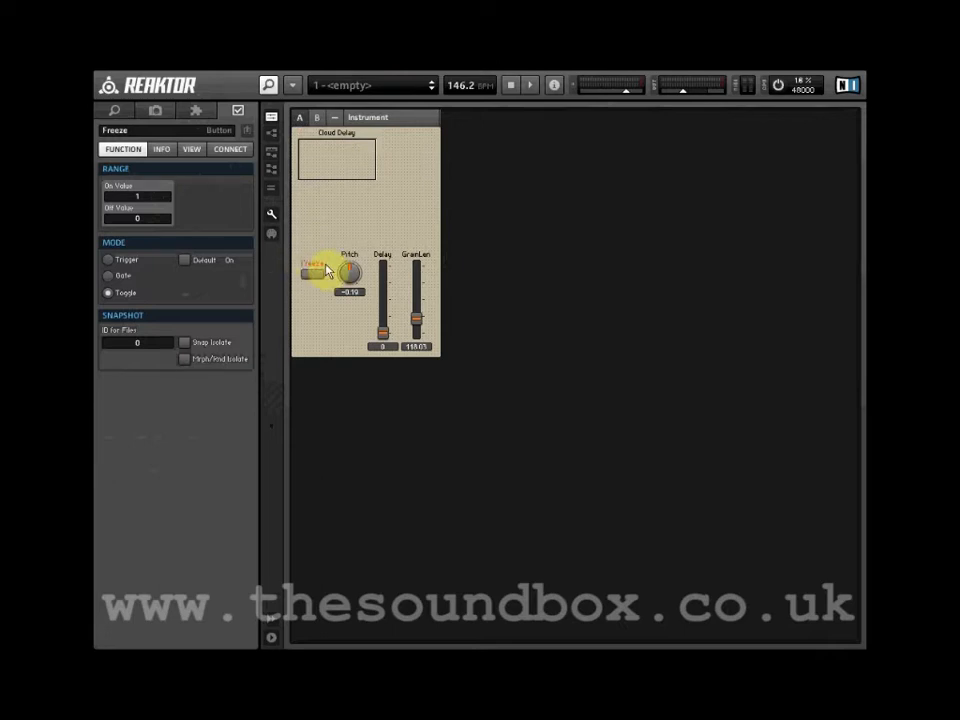
click(416, 260)
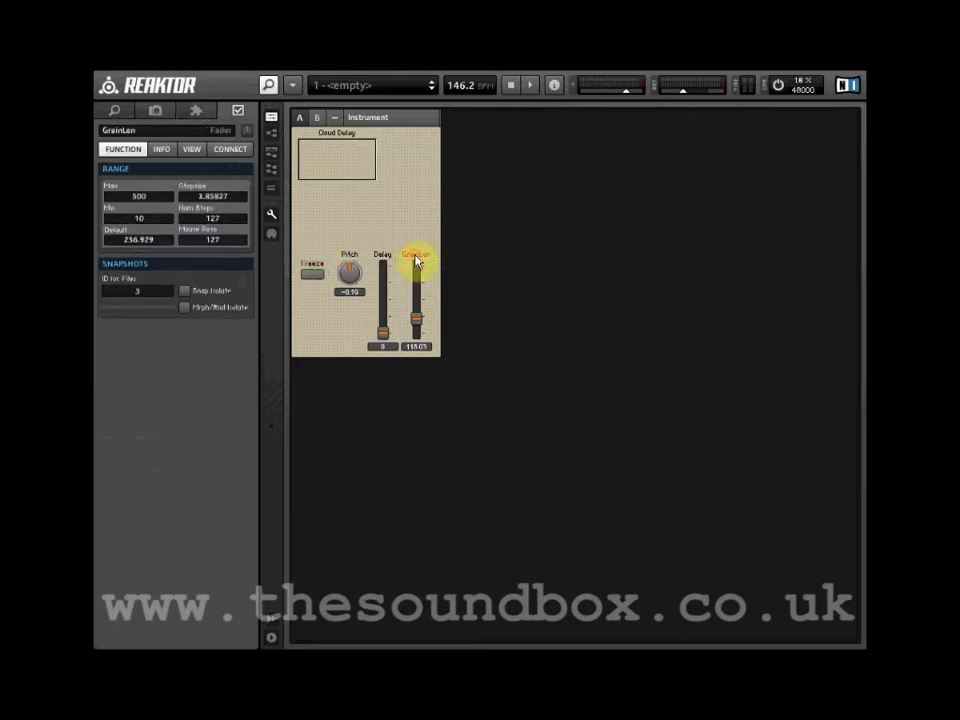
click(188, 148)
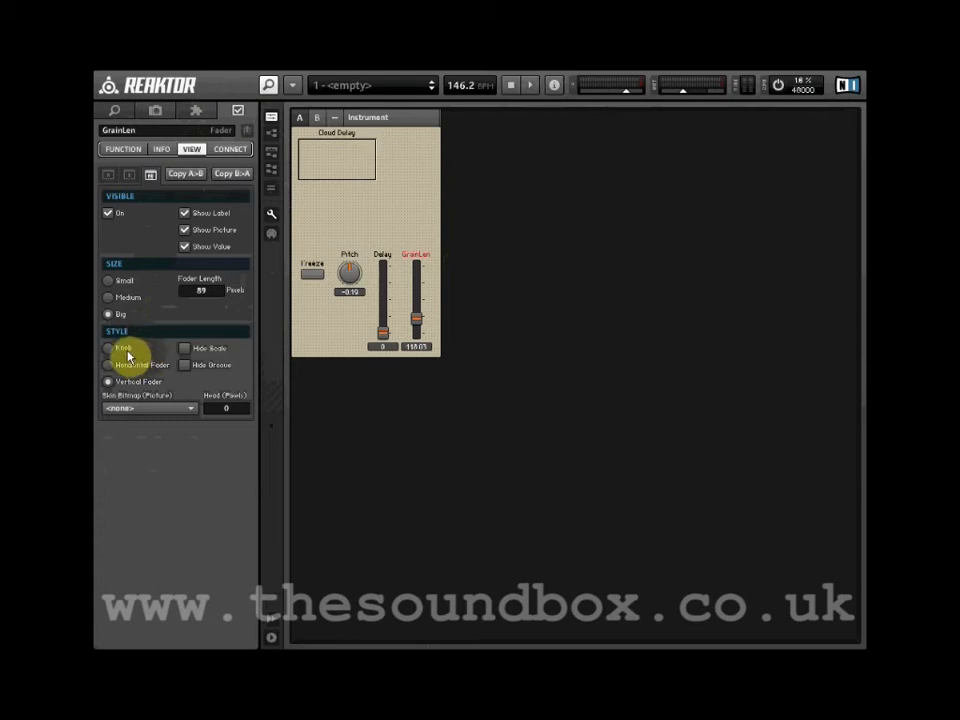
Step: Switch the GrainLen and Delay faders to Knob style and widen the Cloud Delay display
click(382, 284)
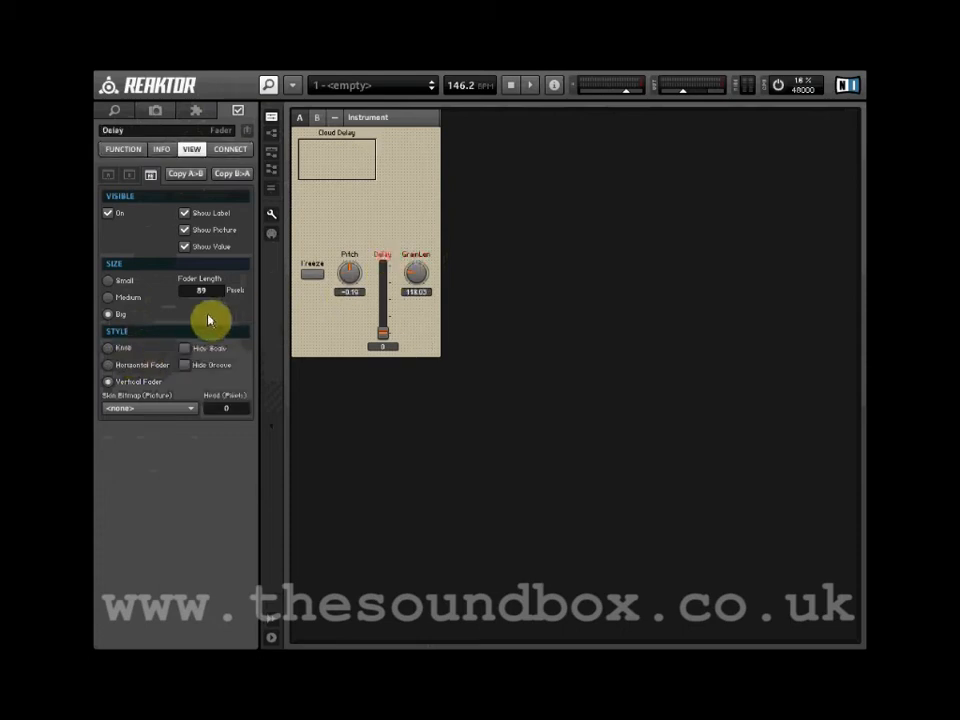
click(104, 348)
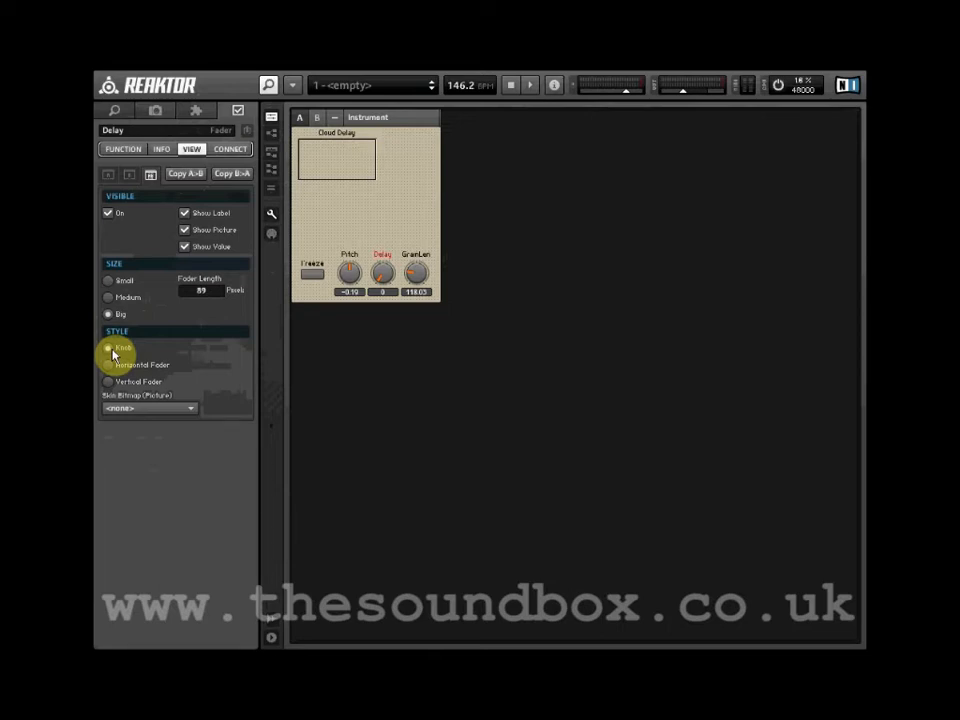
click(336, 136)
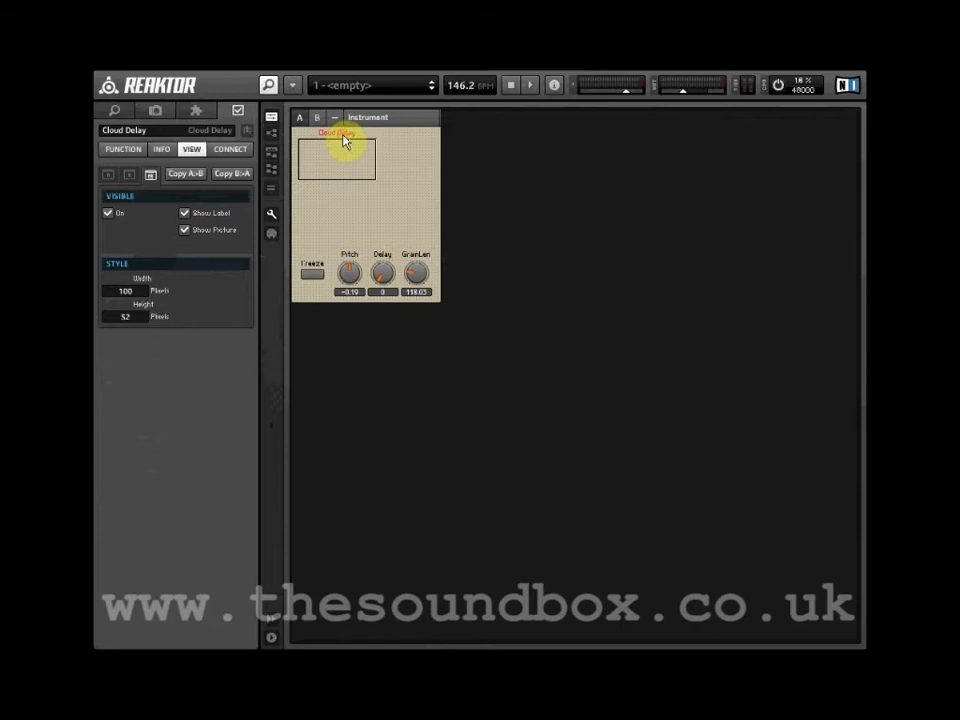
mouse_move(364, 148)
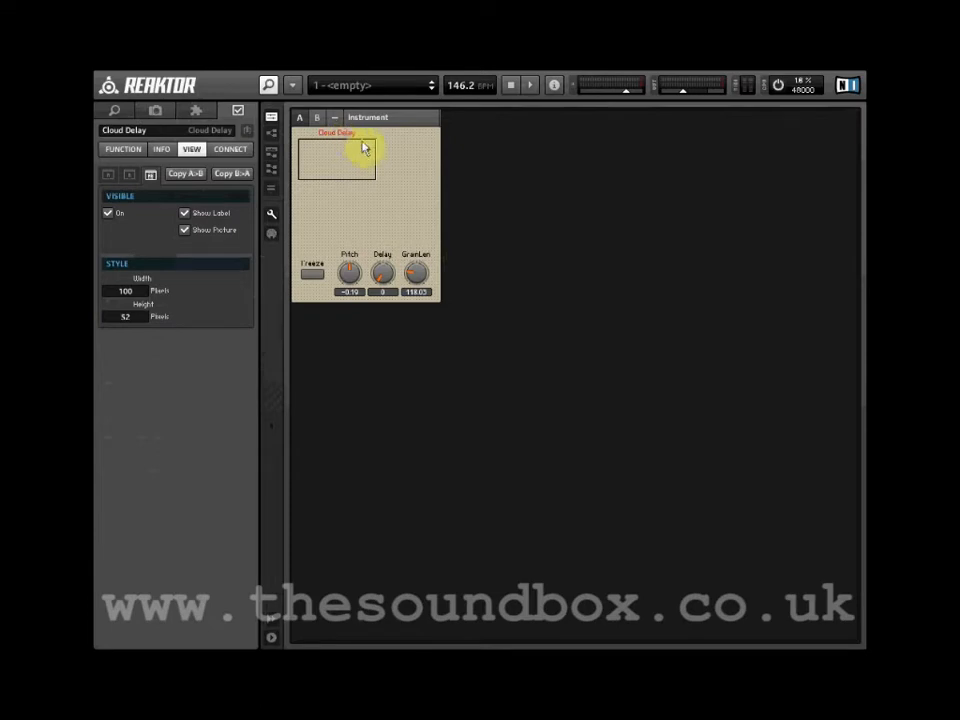
mouse_move(298, 158)
text(300)
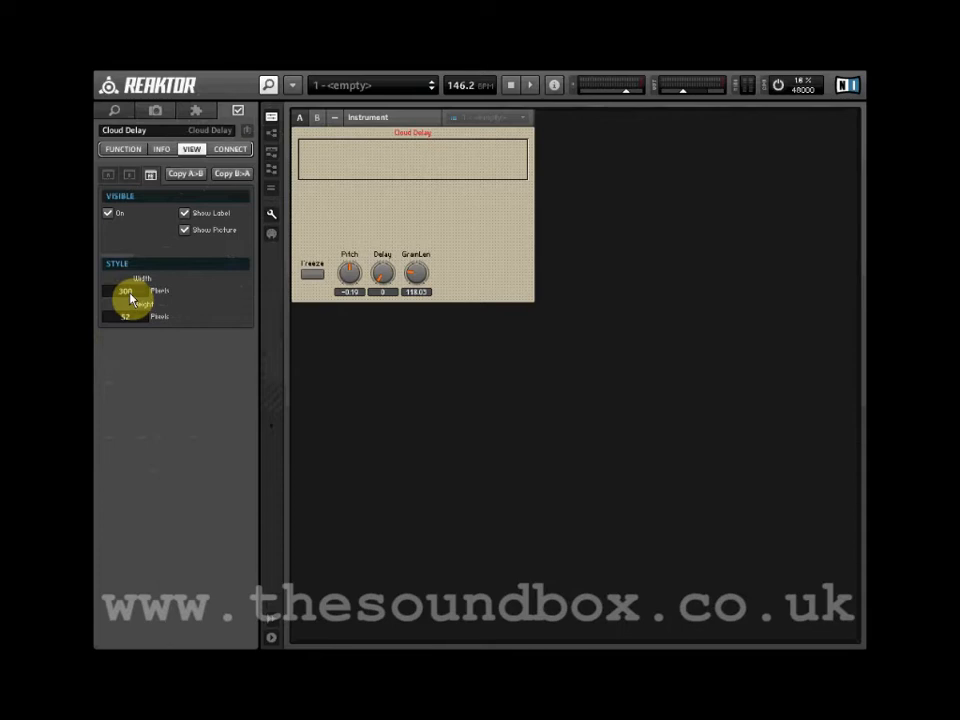
mouse_move(270, 230)
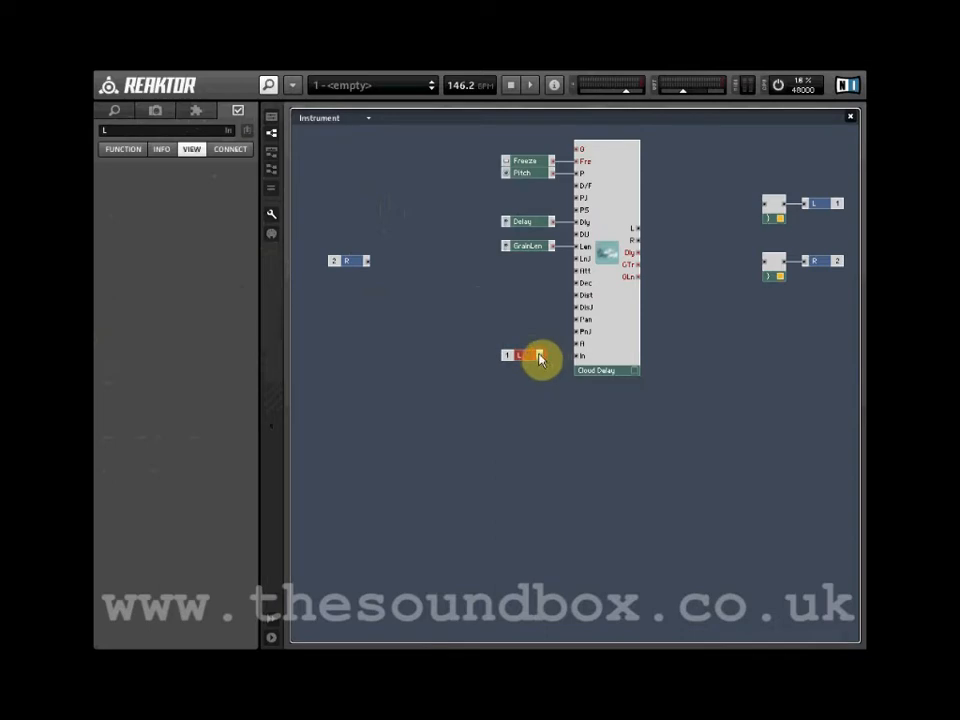
Step: Insert a Signal Path Crossfade module between the Cloud Delay outputs and the Out ports
drag(540, 356, 578, 356)
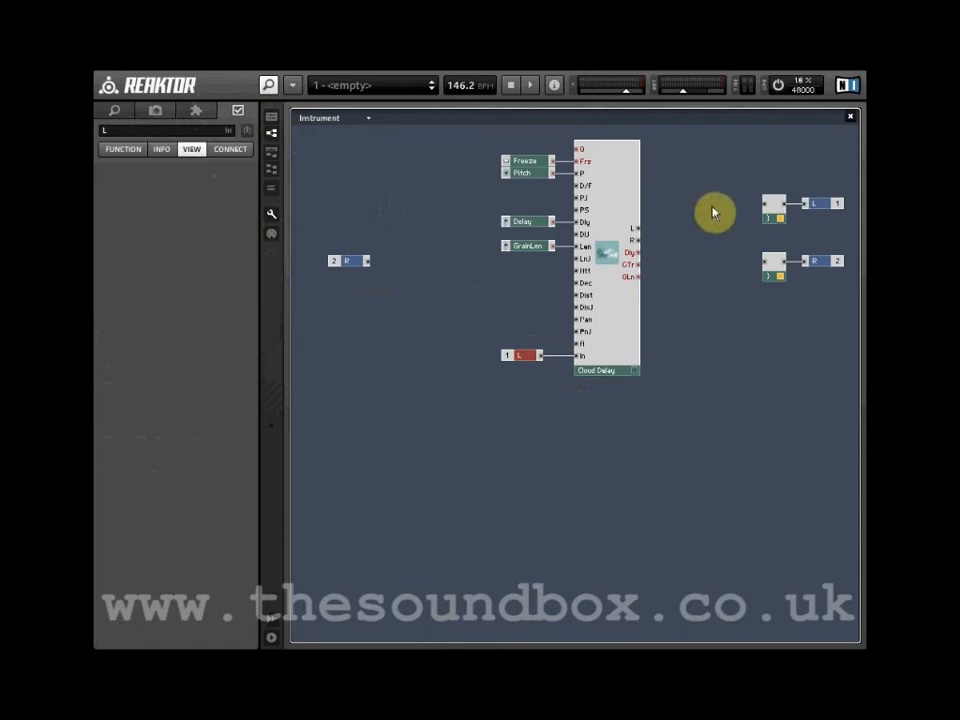
right_click(712, 212)
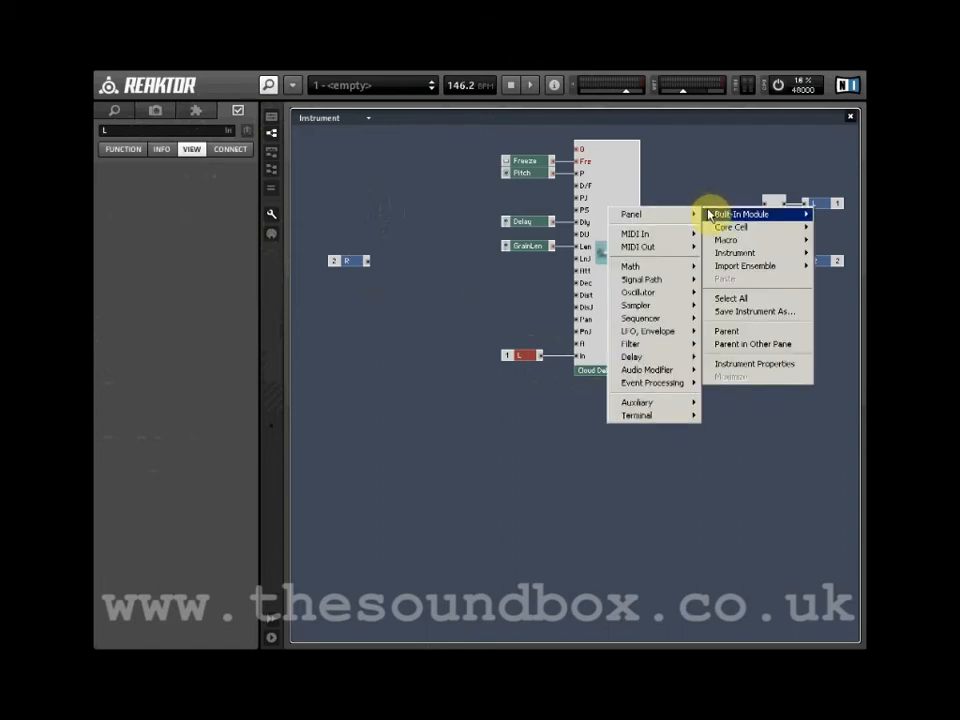
mouse_move(638, 292)
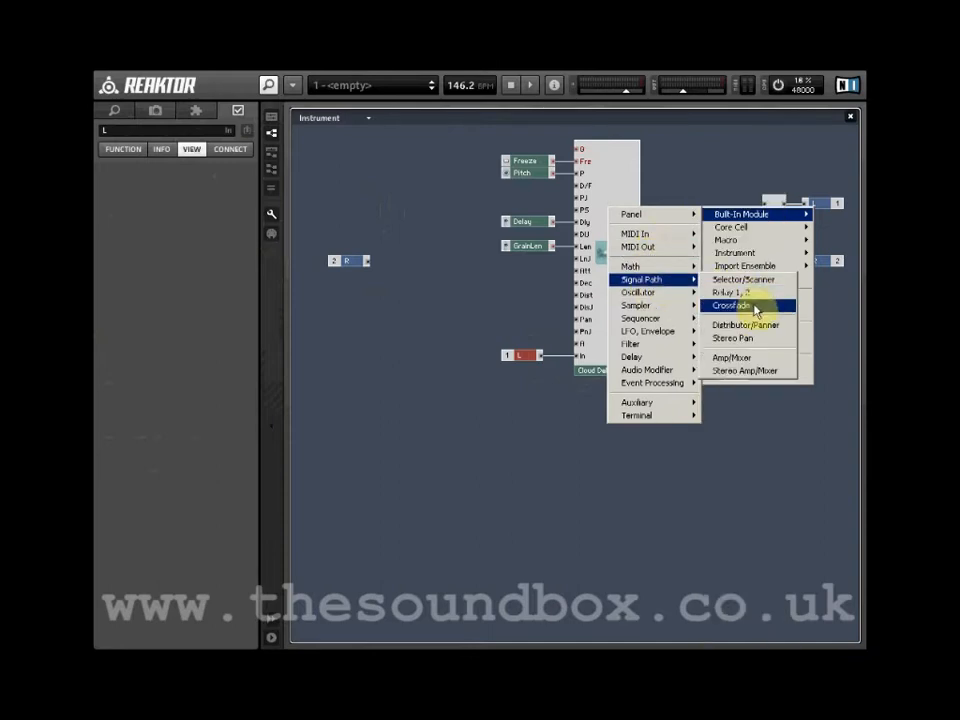
click(740, 304)
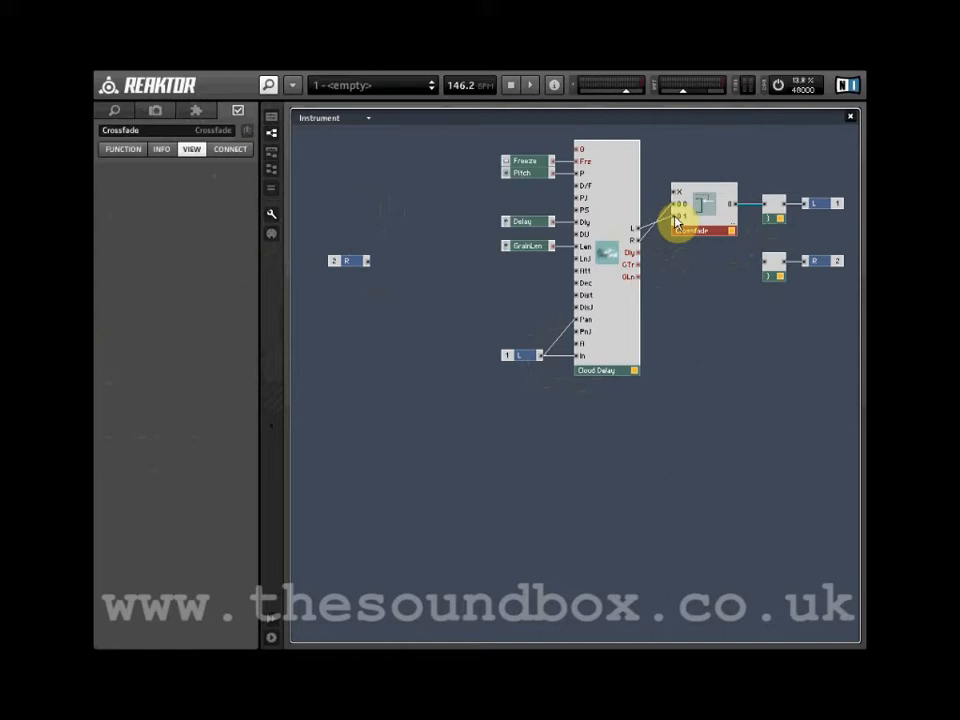
Step: Add a panel knob named D/W wired into the Crossfade's X input
right_click(676, 292)
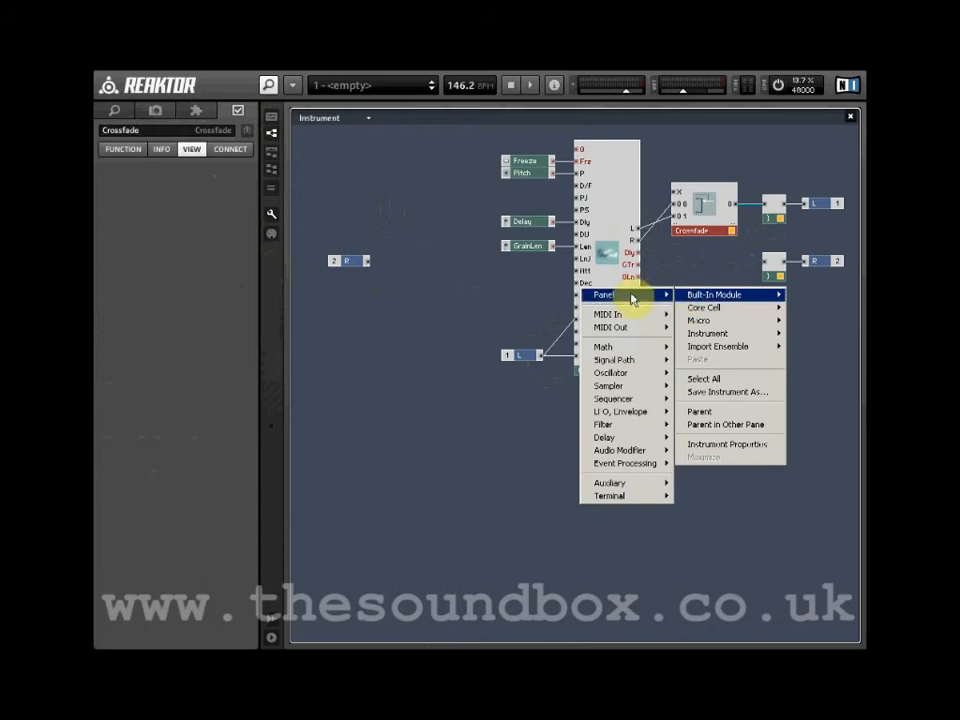
click(708, 292)
text(D/W)
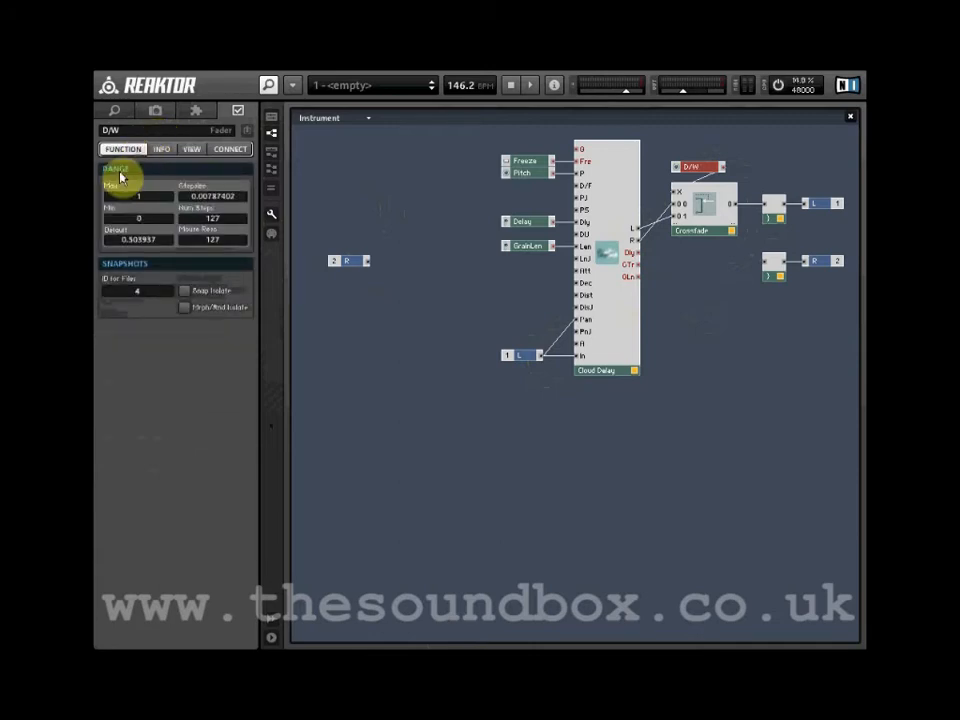
mouse_move(212, 222)
text(0.01)
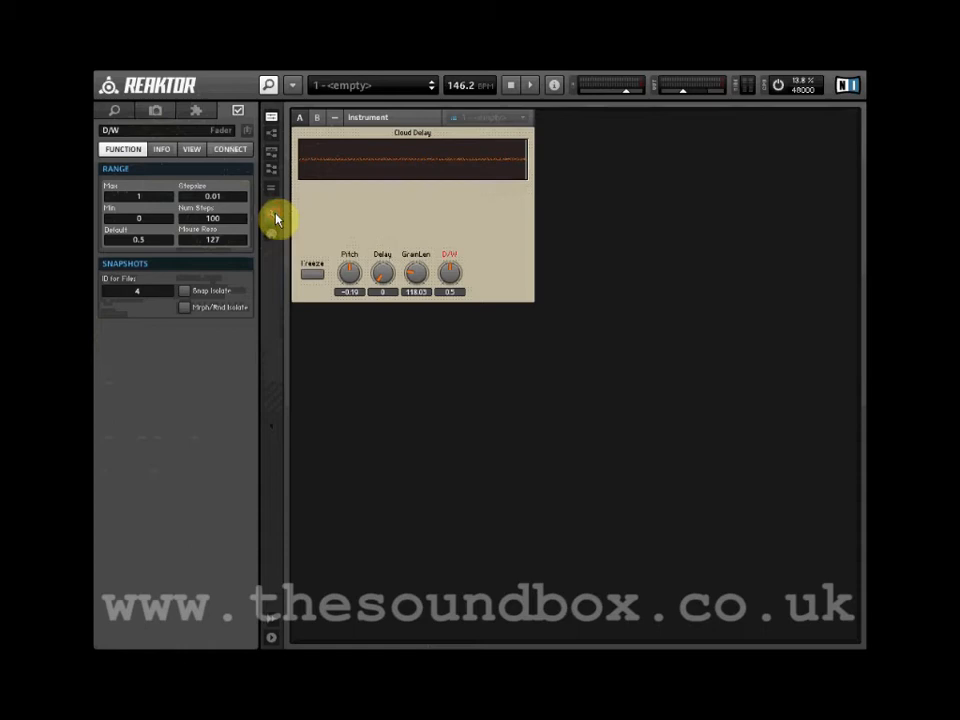
Step: Retune the Delay control to Max 1 and Stepsize 0.001, testing its sweep against GrainLen
click(382, 272)
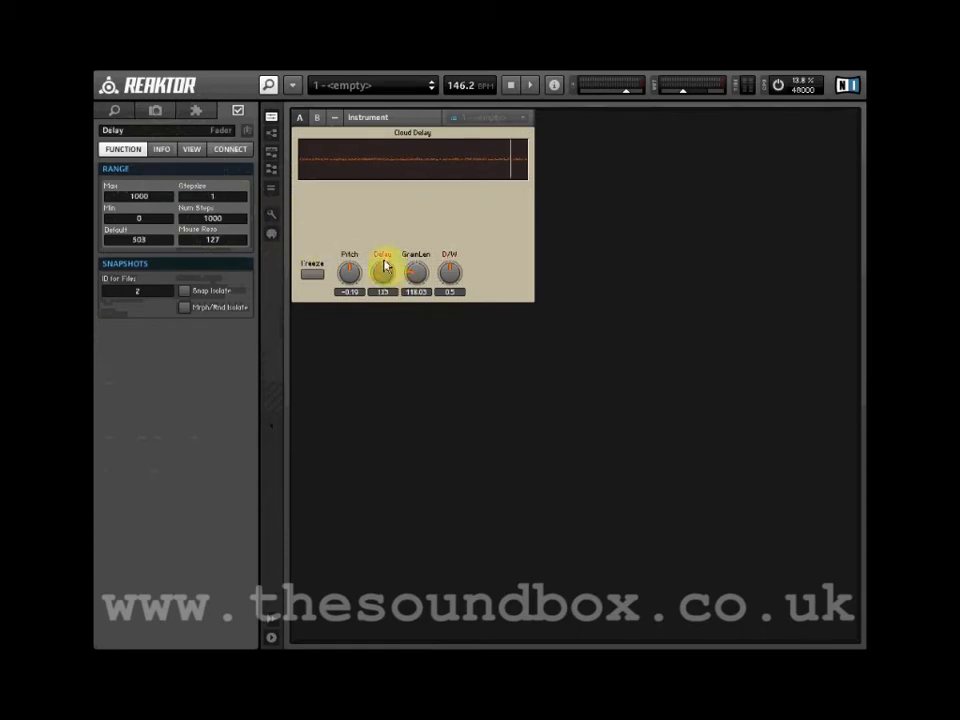
click(416, 272)
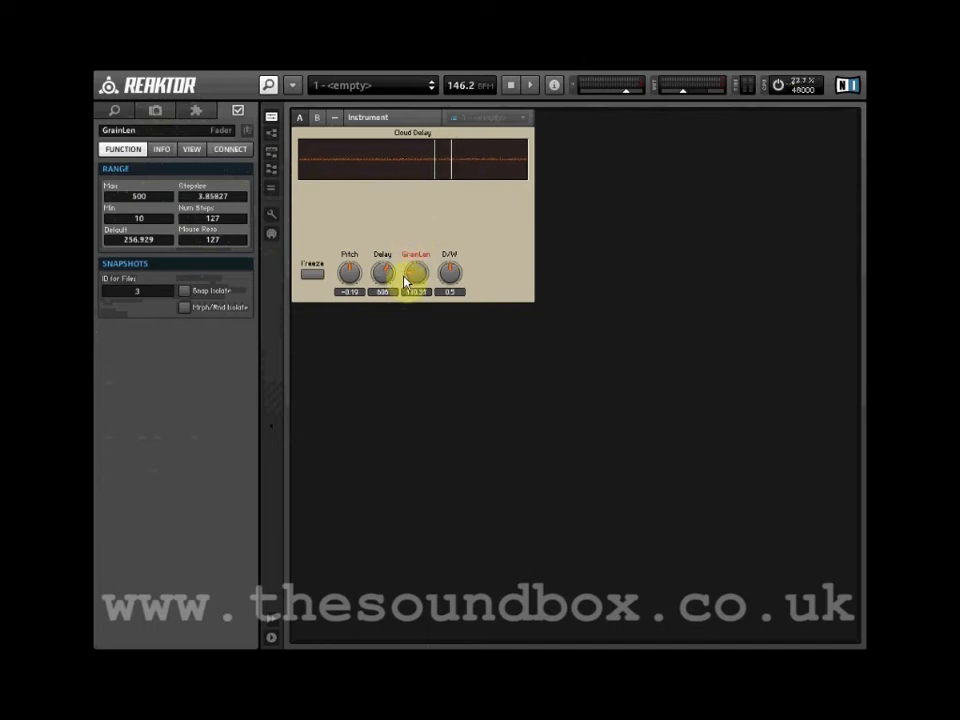
click(380, 272)
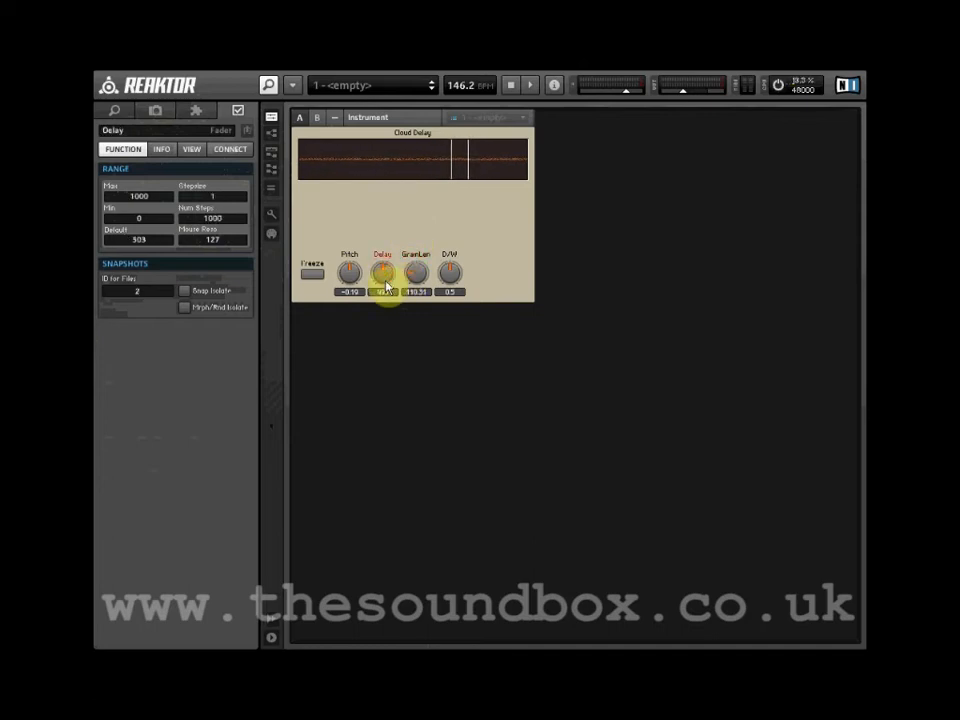
drag(384, 272, 384, 250)
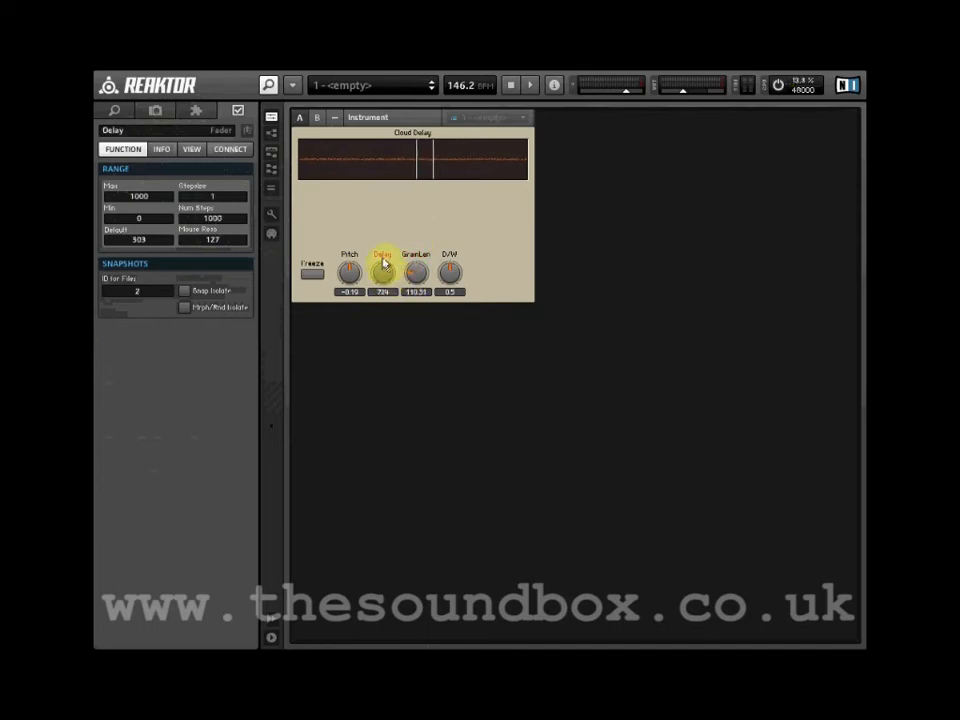
drag(384, 272, 384, 244)
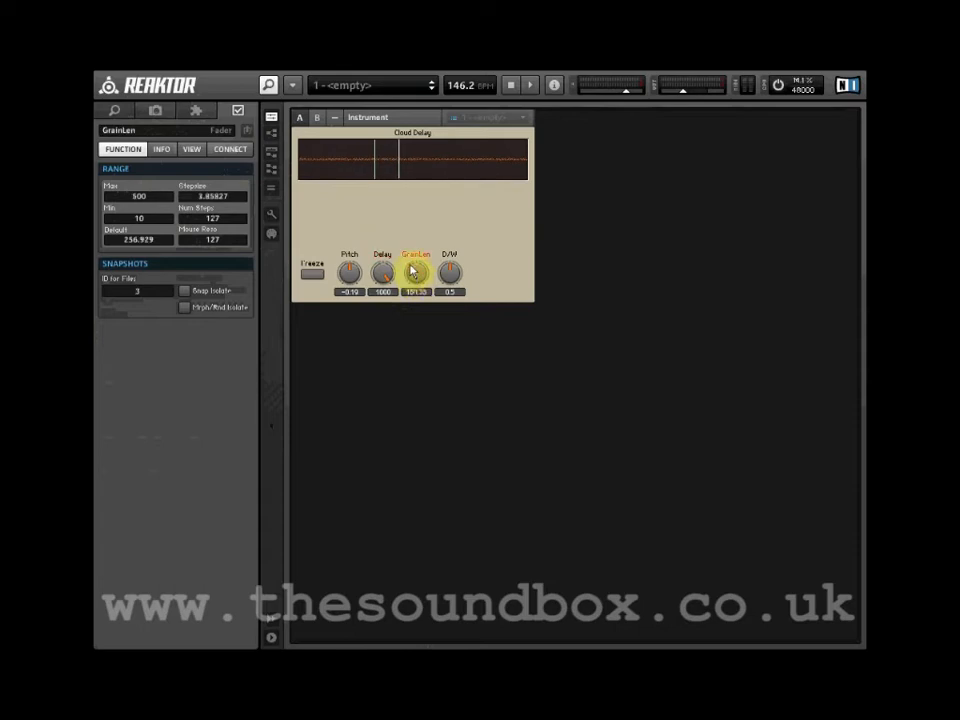
click(384, 272)
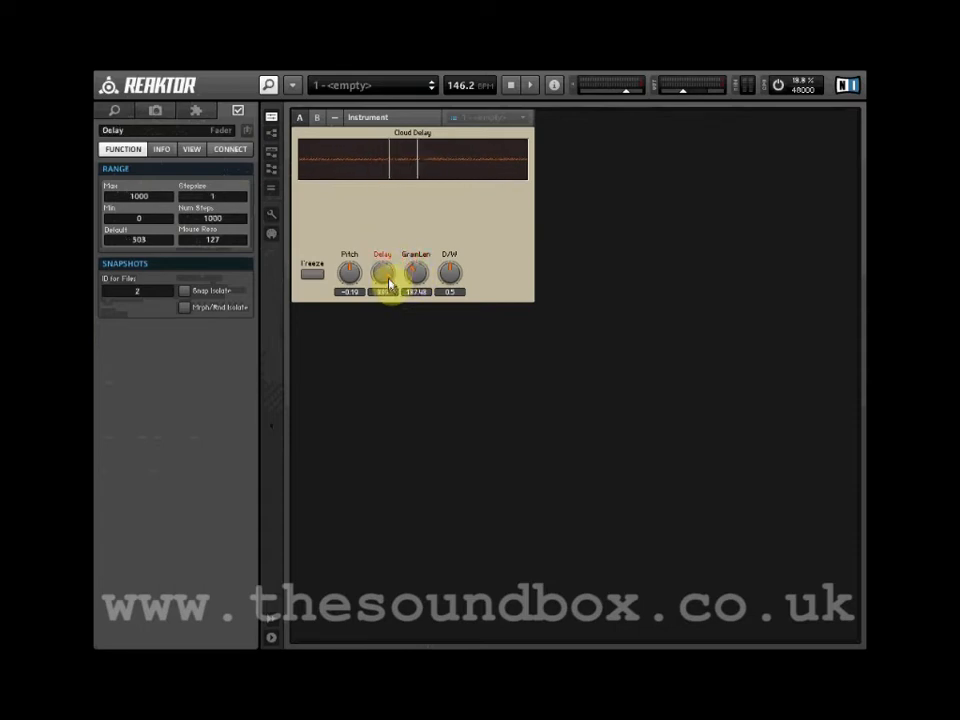
drag(384, 272, 396, 348)
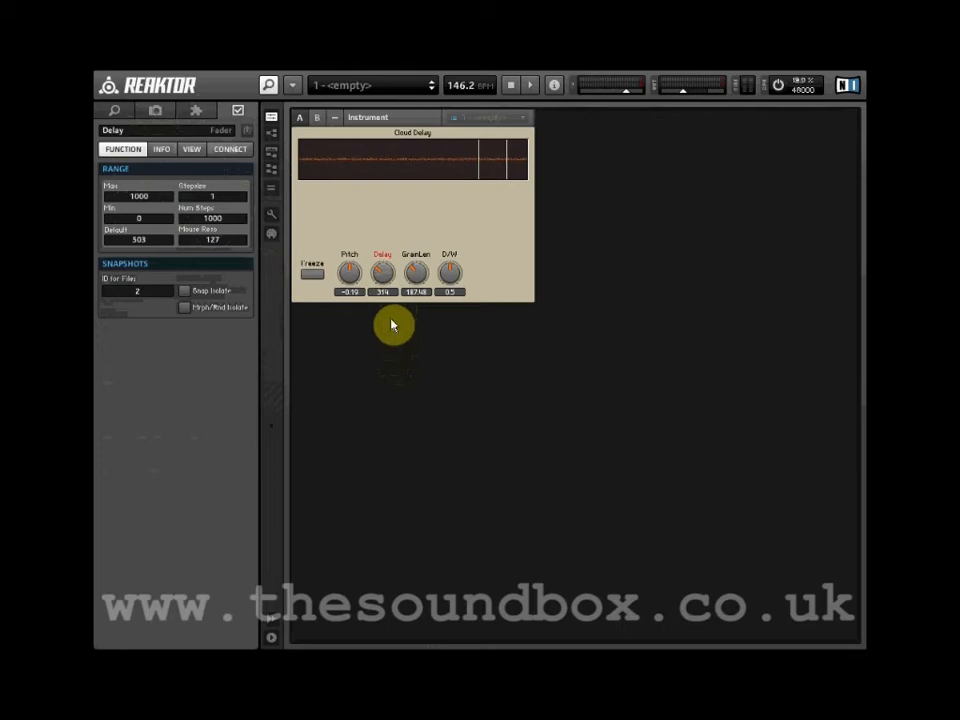
click(416, 272)
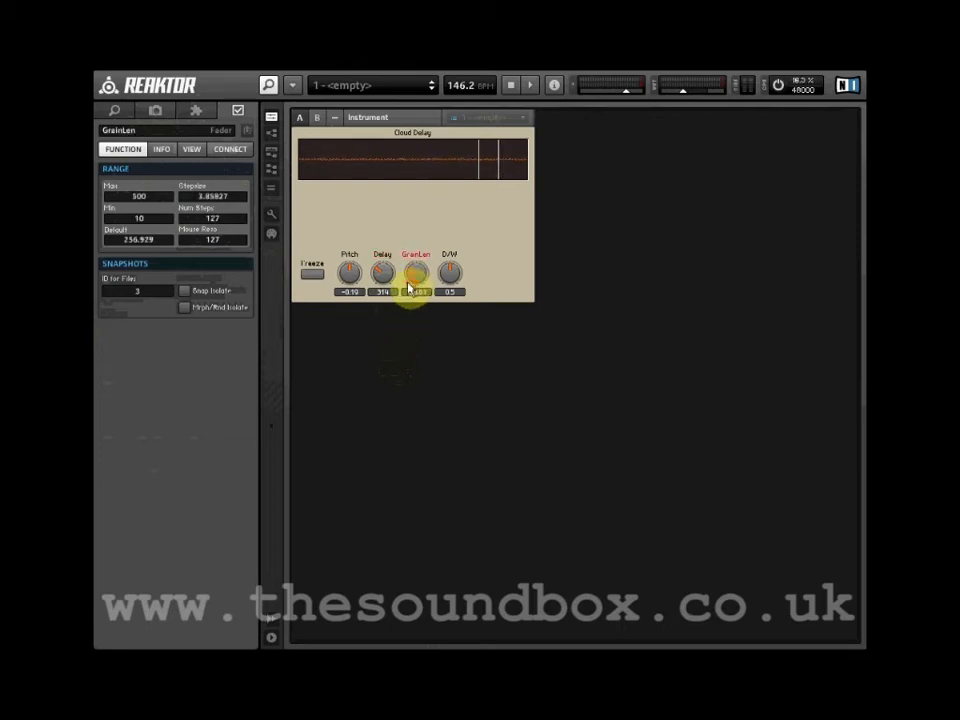
click(382, 272)
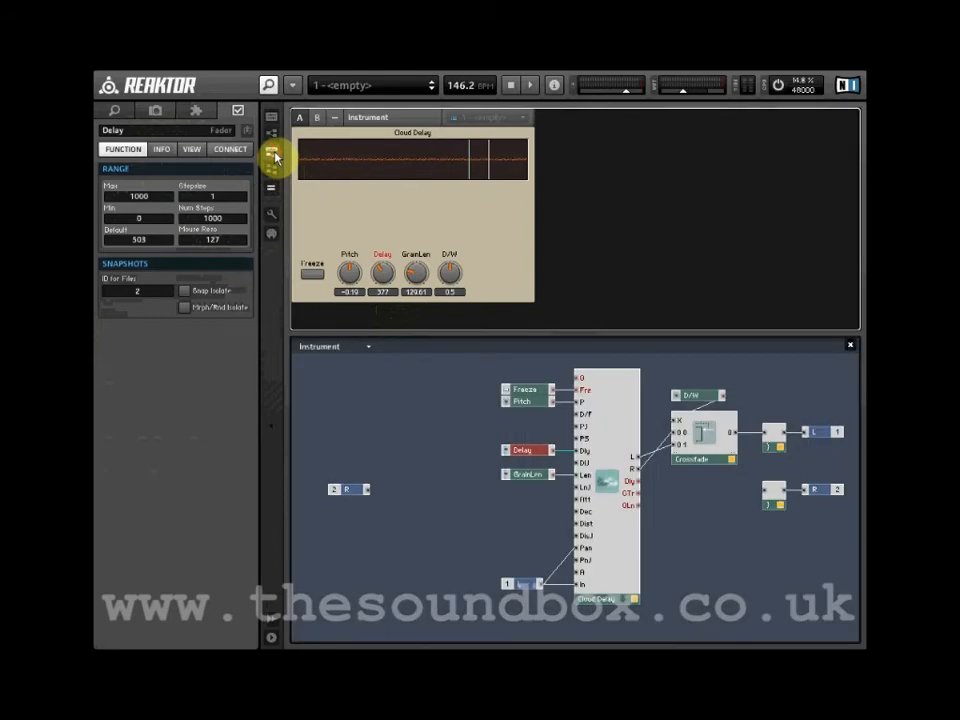
mouse_move(470, 392)
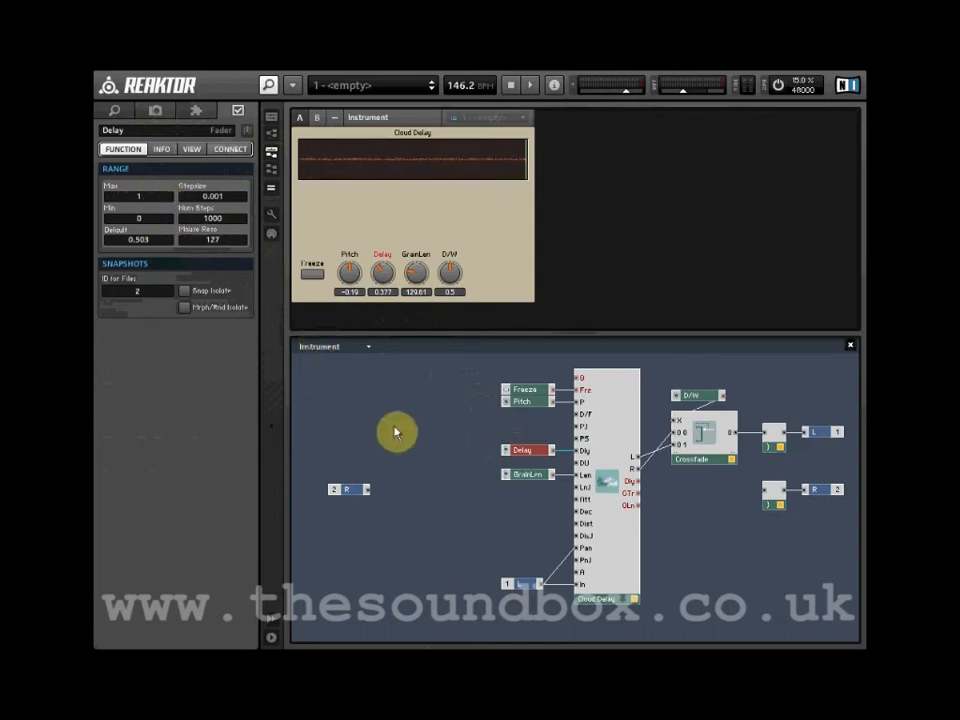
mouse_move(464, 460)
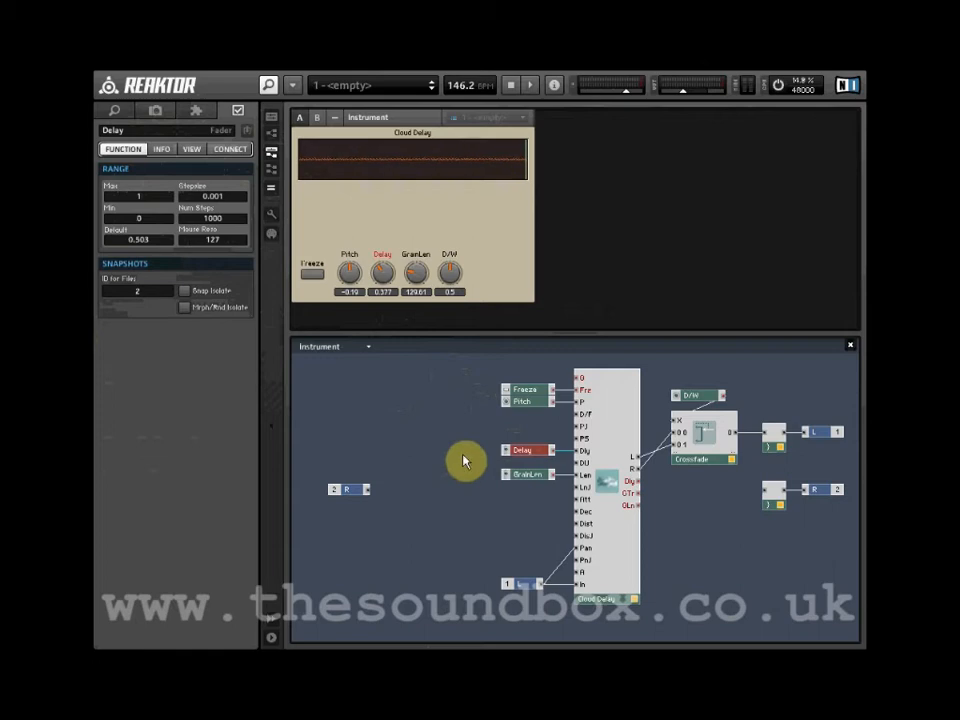
mouse_move(500, 468)
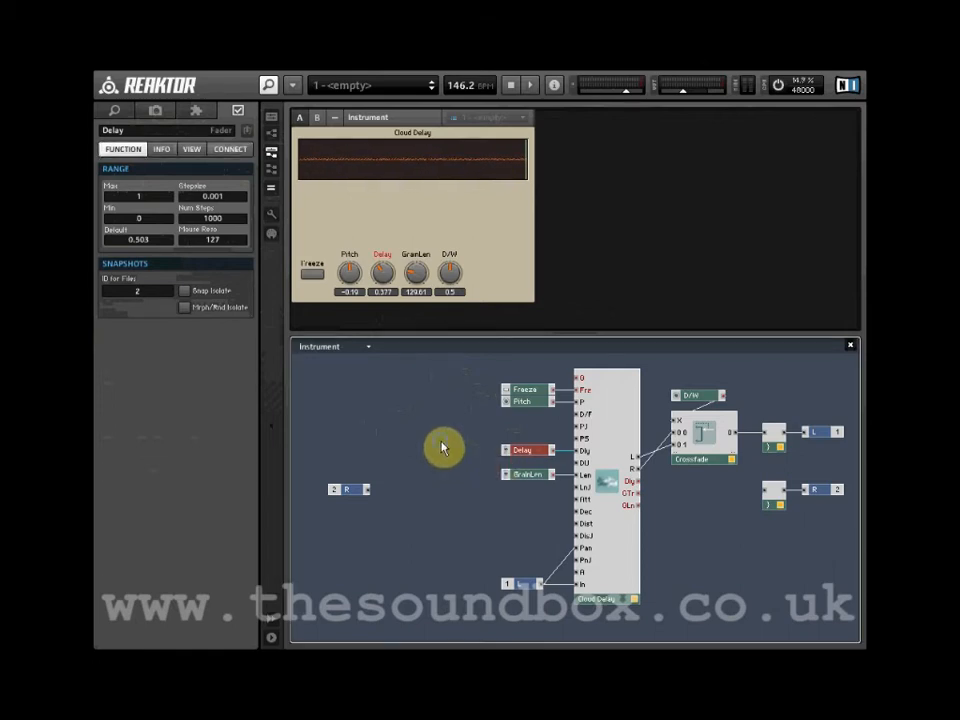
right_click(444, 448)
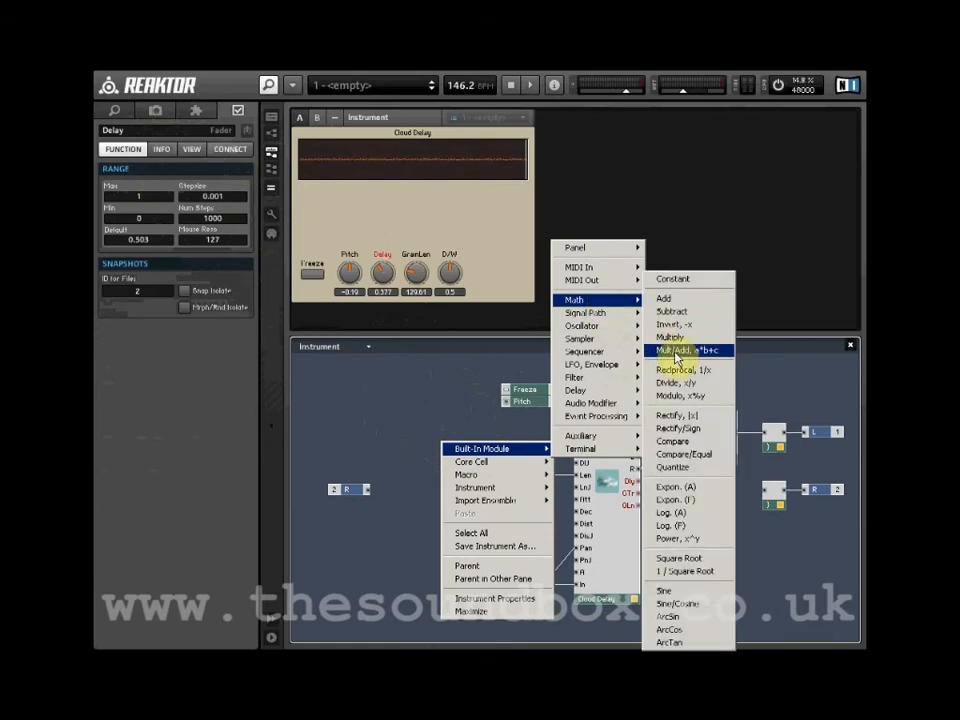
Step: Add a Math Multiply module and wire the Delay control's output into it
click(680, 350)
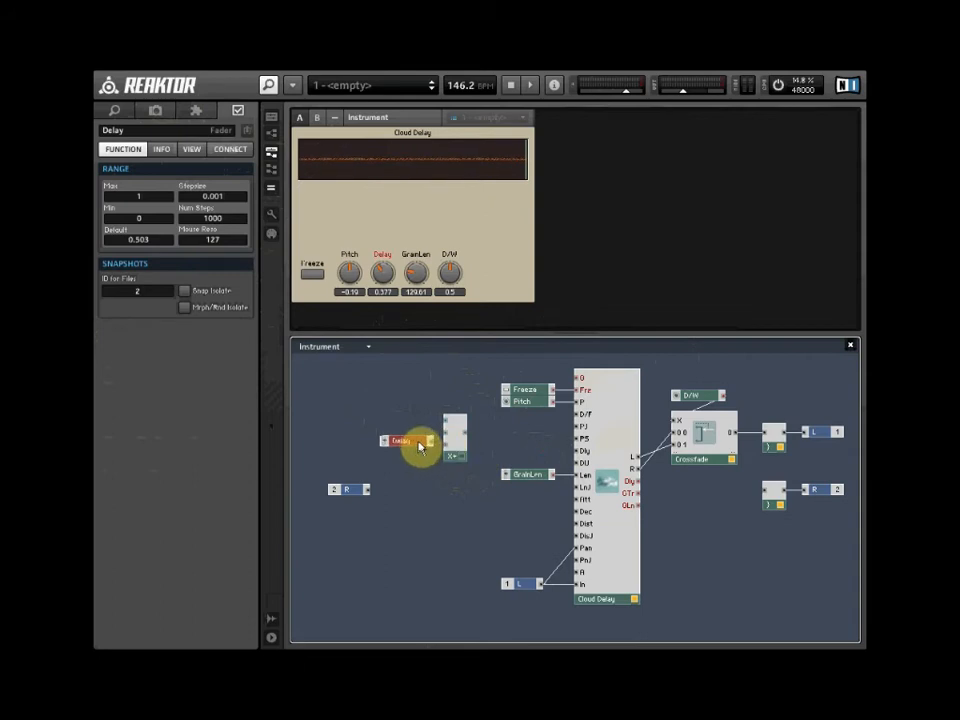
drag(400, 442, 378, 432)
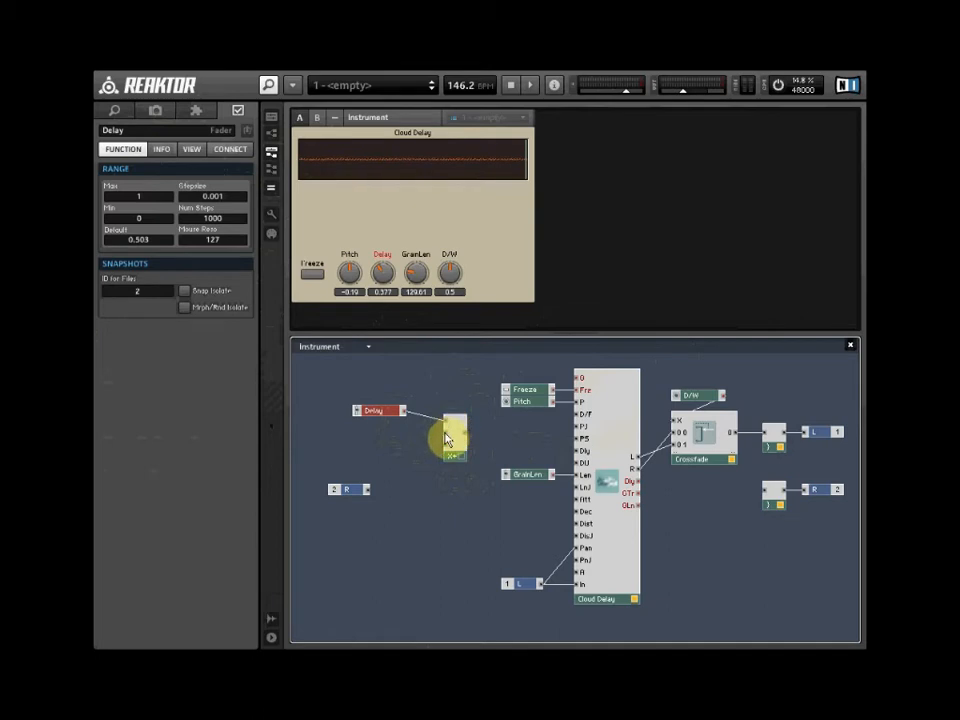
Step: Attach a 1500 constant to the multiply input and select GrainLen for the same scaling
right_click(444, 438)
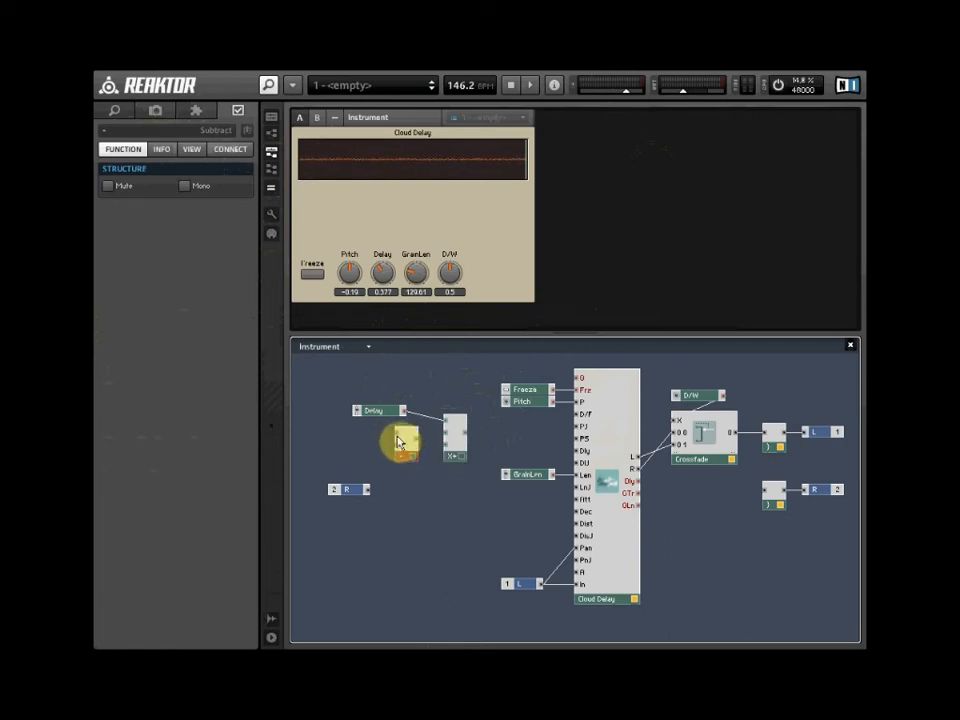
right_click(400, 442)
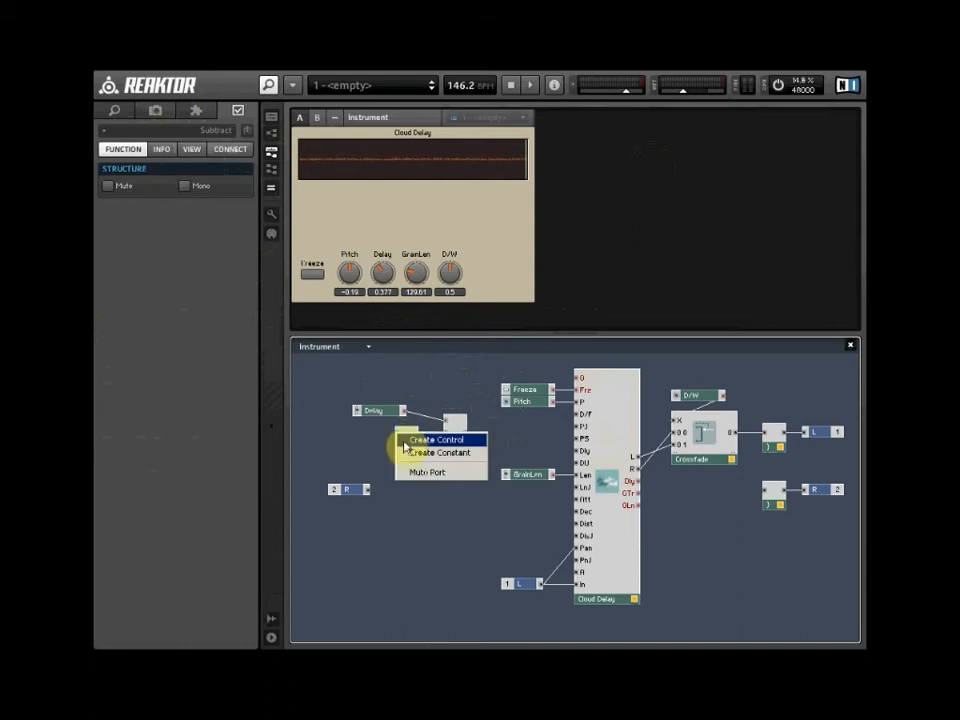
click(432, 452)
text(1500)
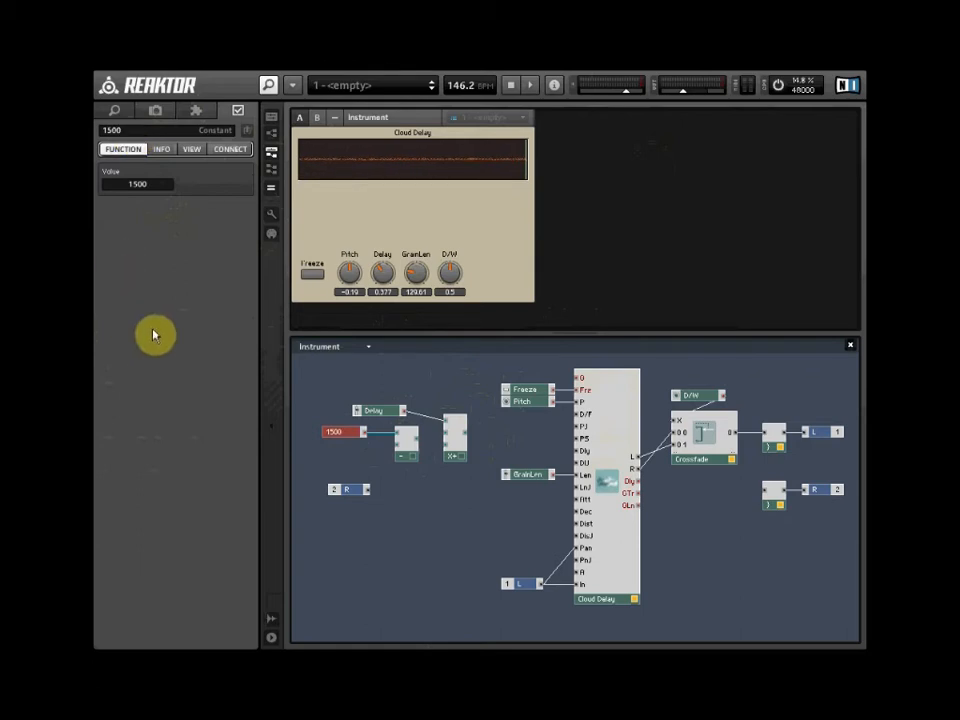
mouse_move(364, 452)
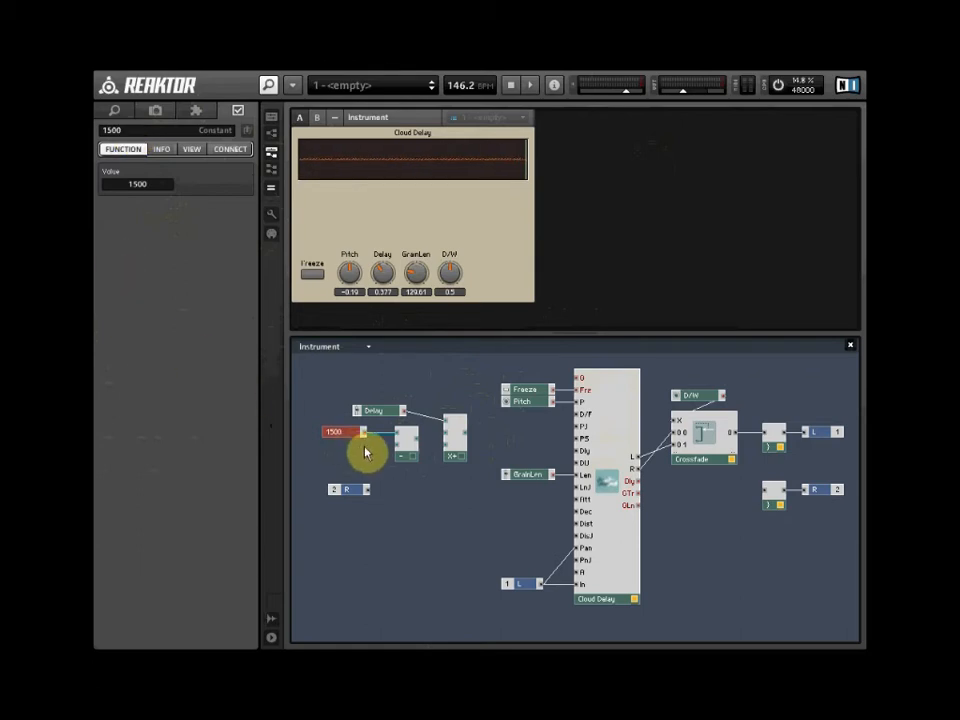
click(330, 466)
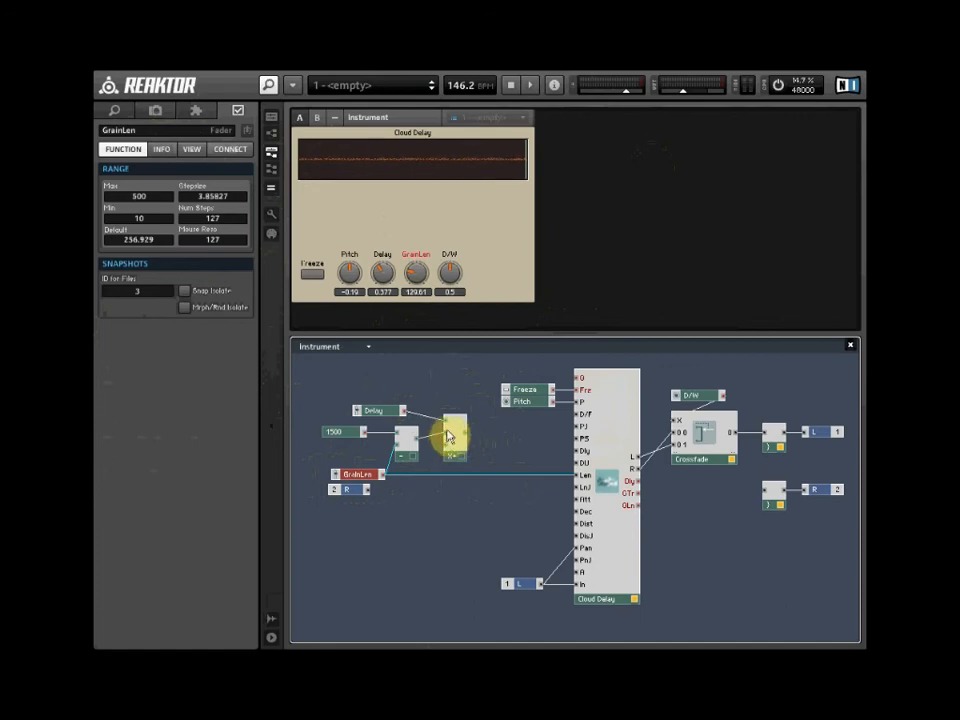
mouse_move(452, 436)
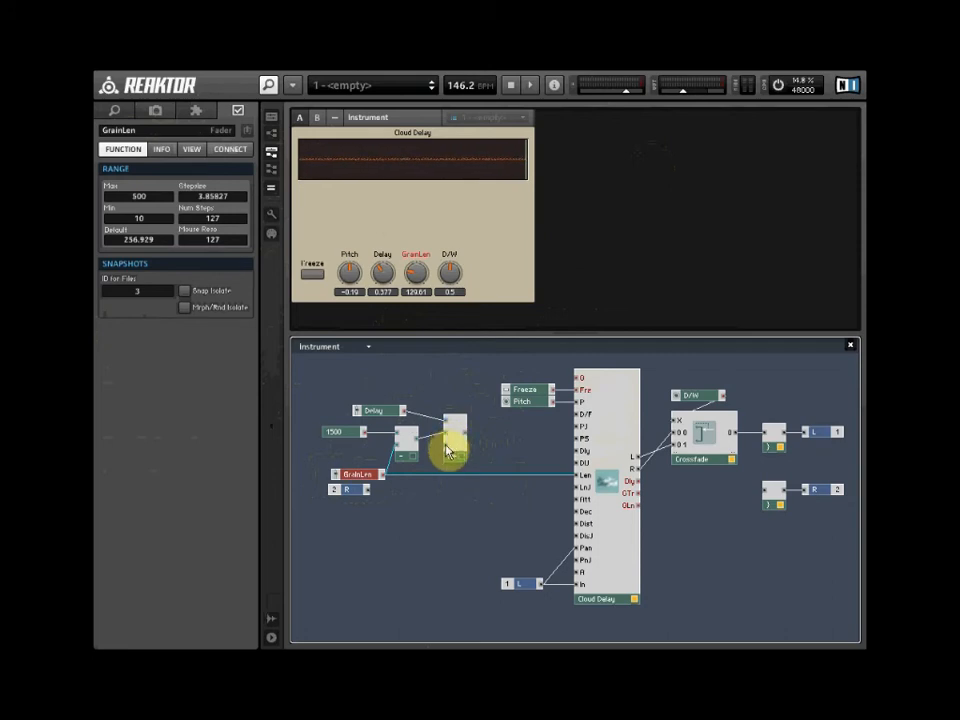
mouse_move(440, 456)
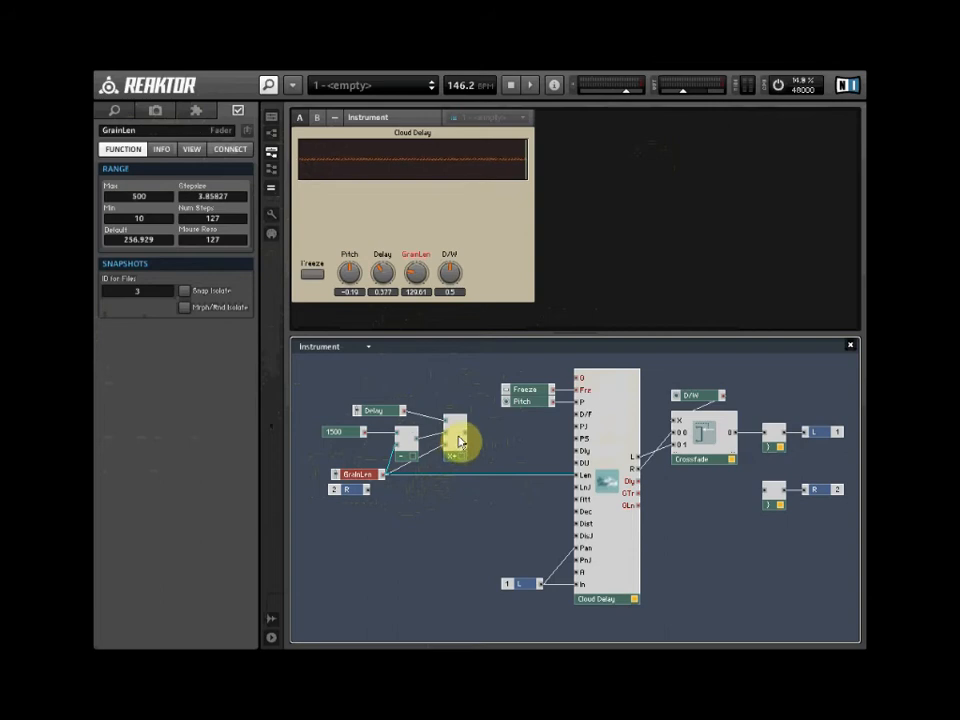
mouse_move(464, 436)
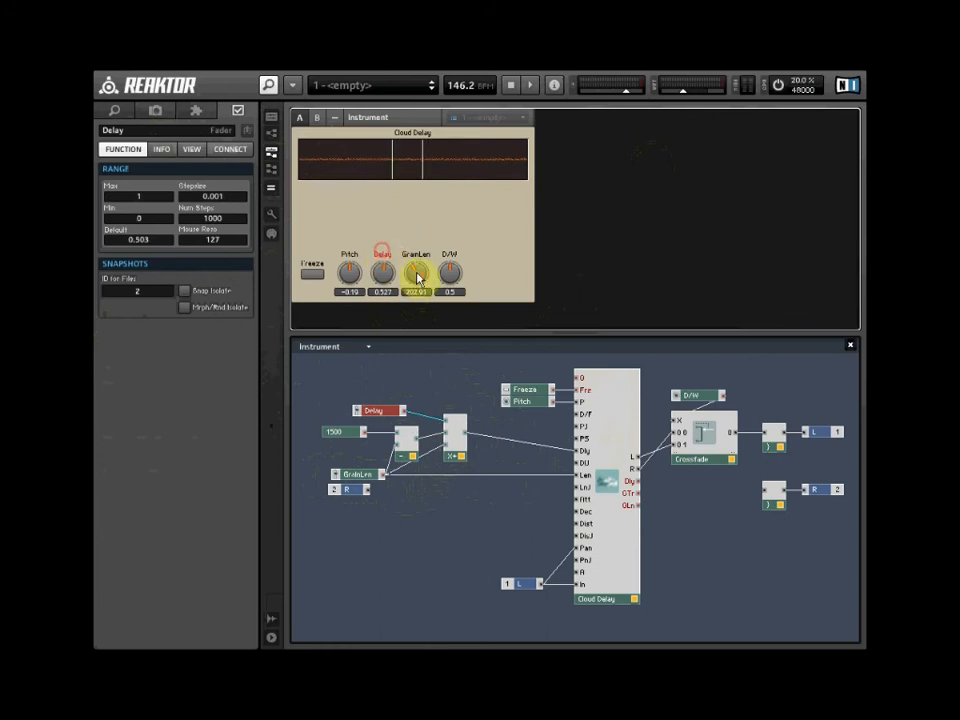
Step: Turn the GrainLen and Delay knobs alternately to hear the scaled delay respond
click(414, 272)
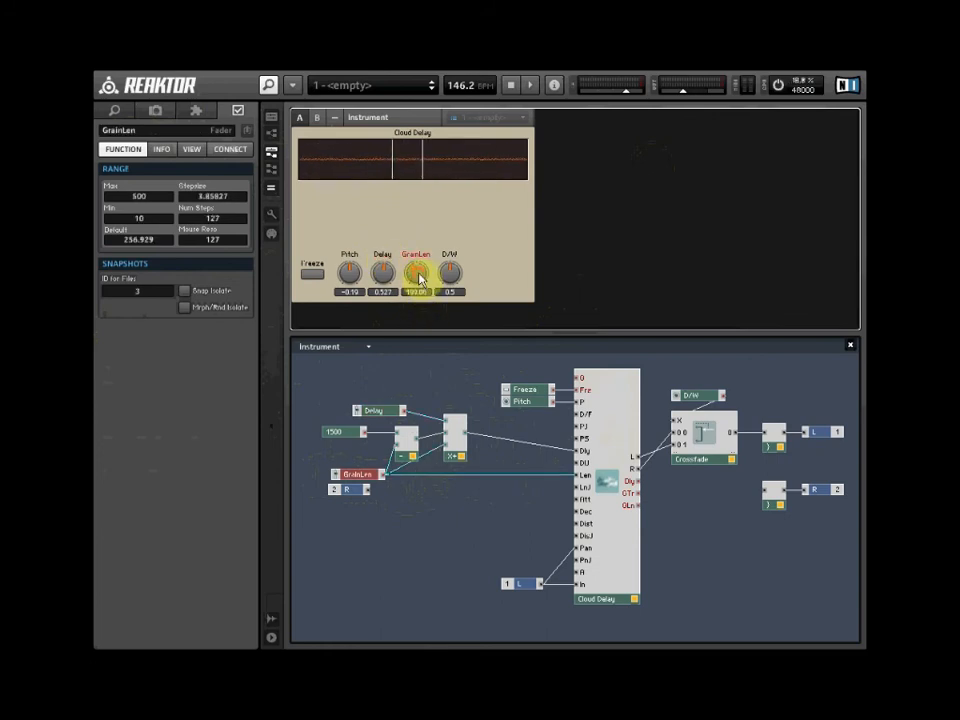
click(380, 272)
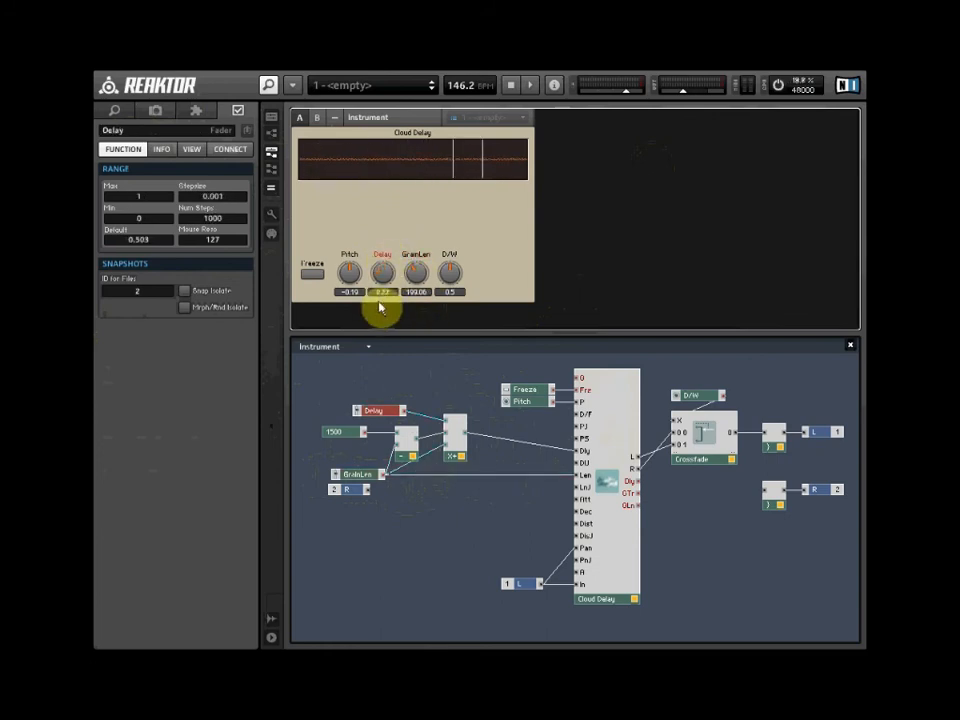
click(416, 268)
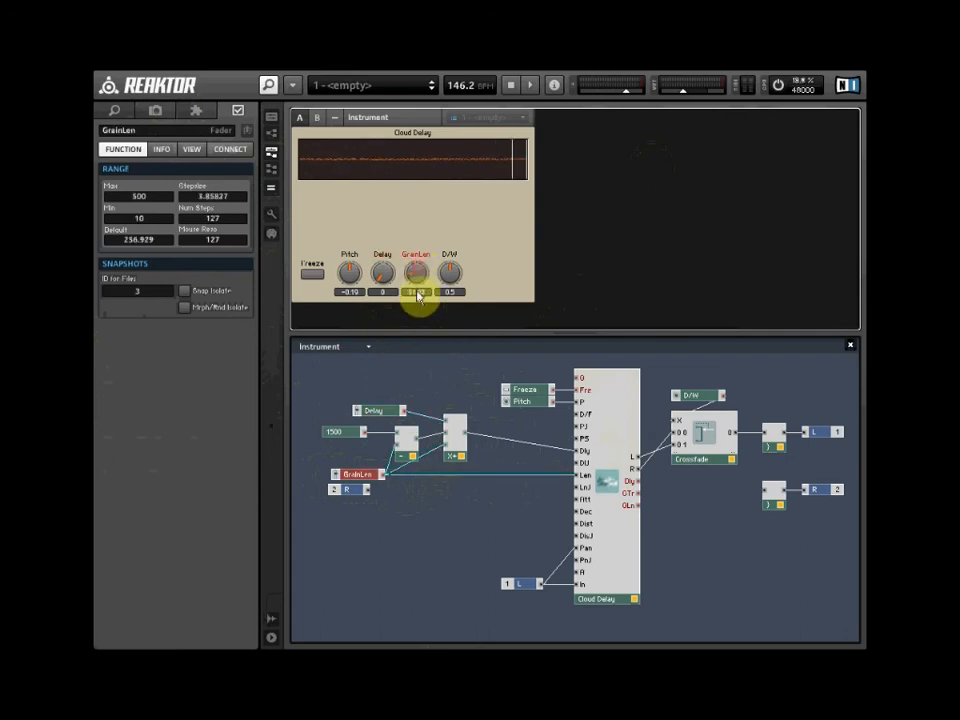
click(382, 270)
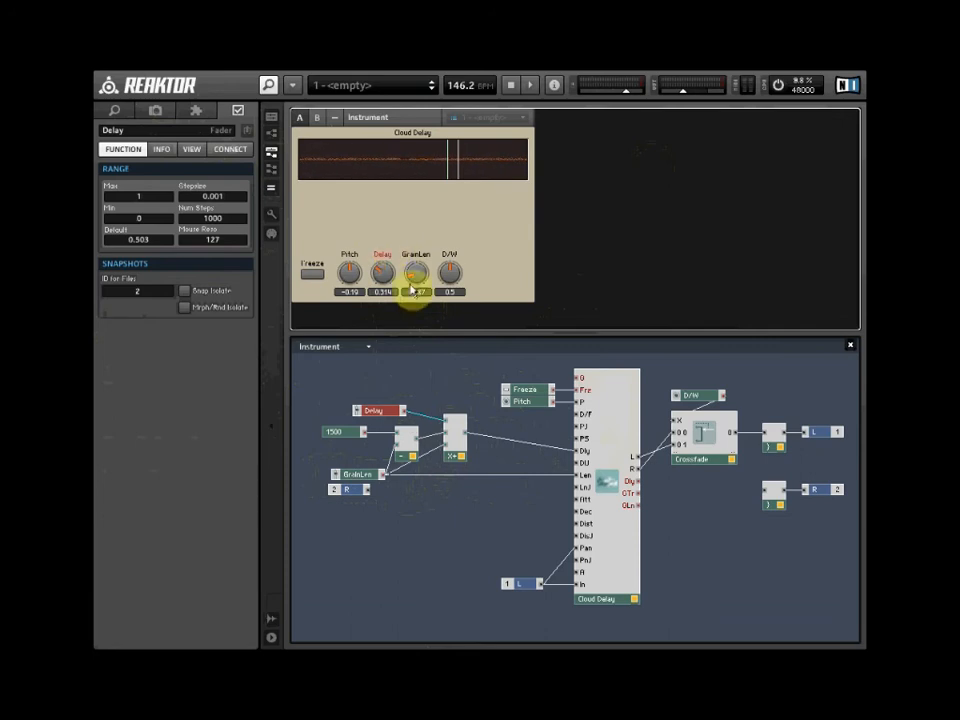
Step: Insert a new panel knob module and name it Att/Dcy
right_click(576, 438)
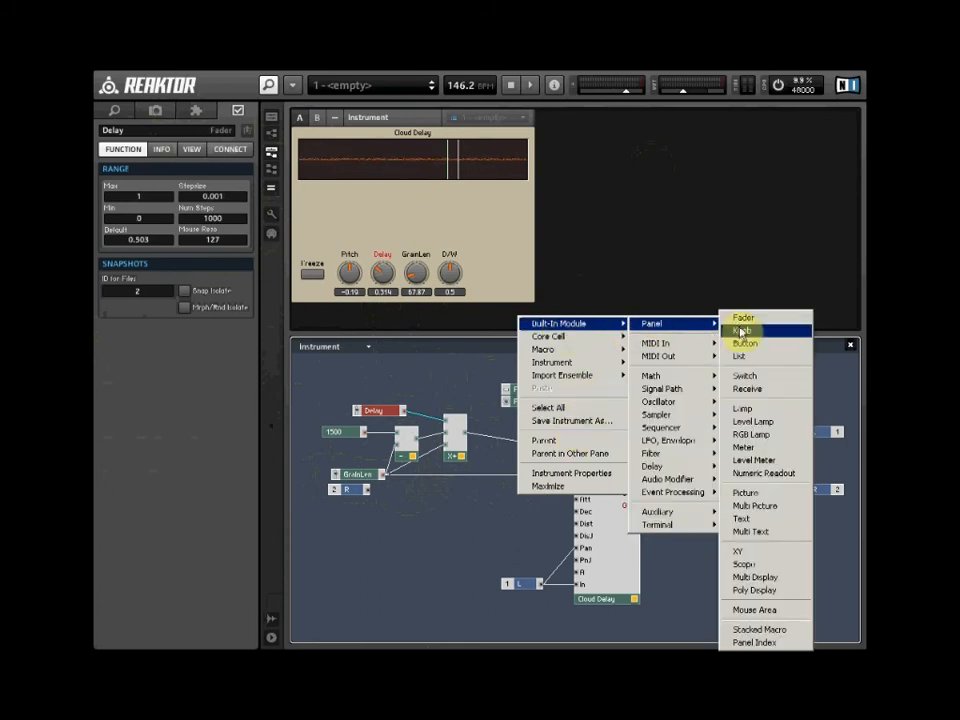
click(744, 330)
text(Att/Dcy)
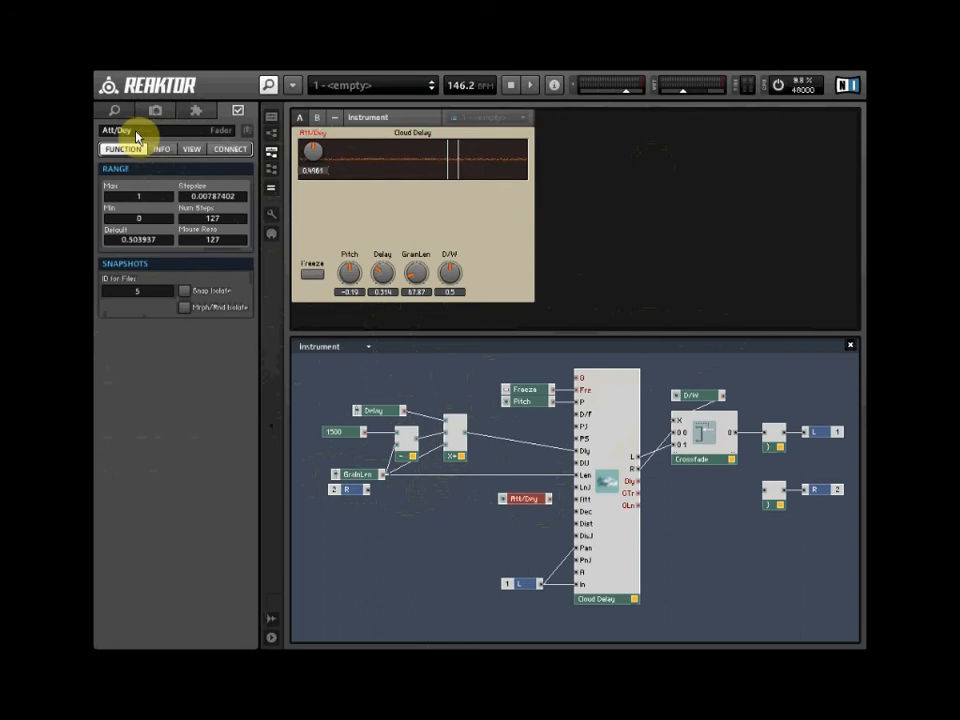
click(524, 498)
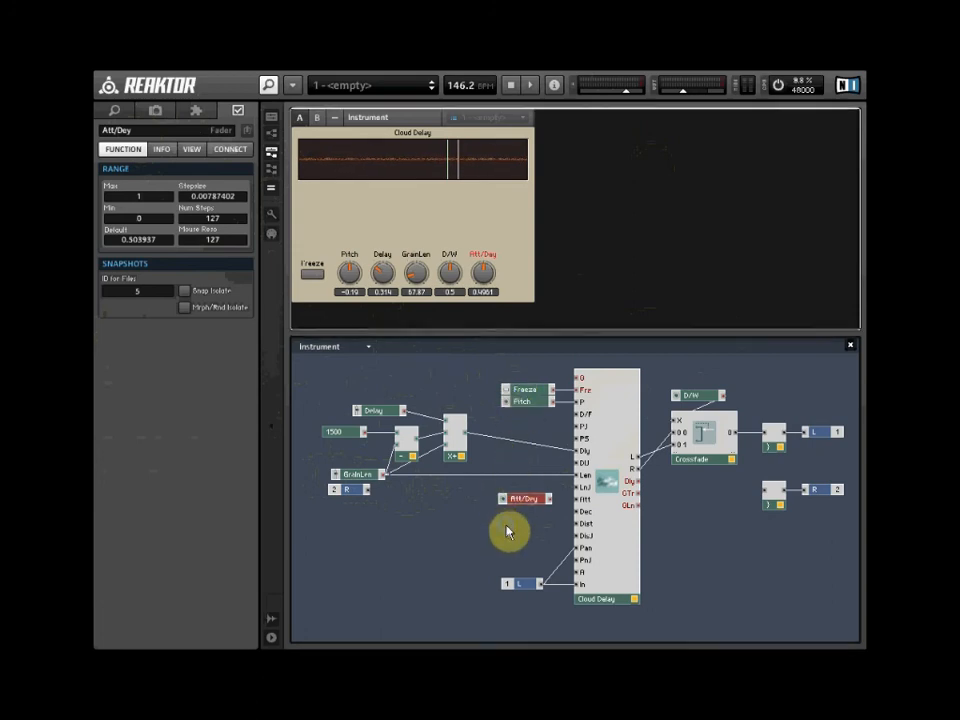
Step: Insert a module after the Att/Dcy knob and wire it into the Cloud Delay
right_click(508, 532)
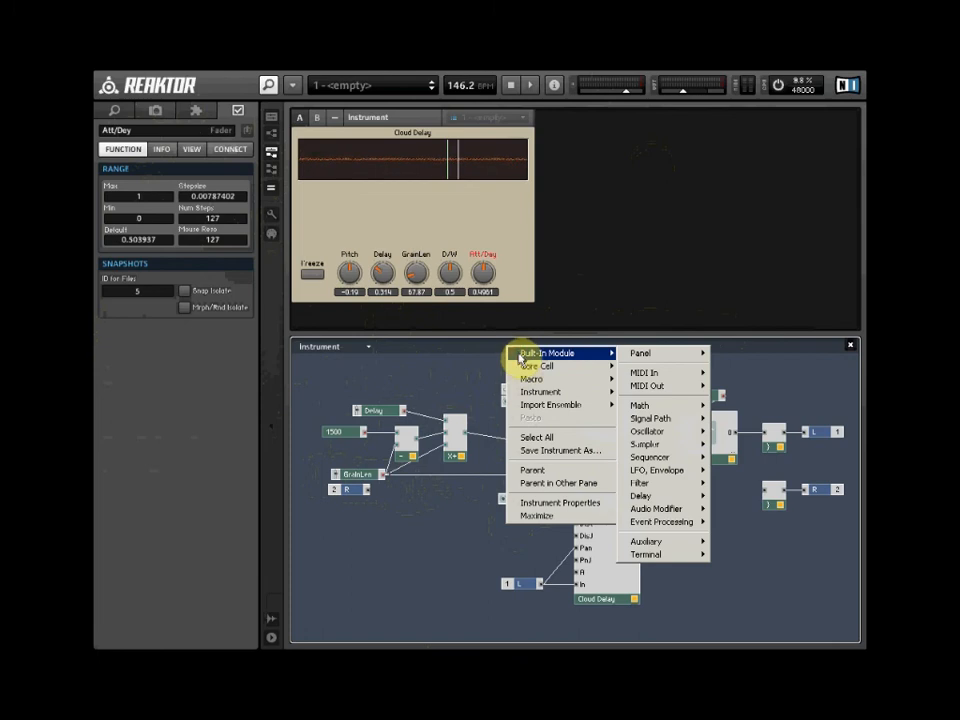
mouse_move(660, 404)
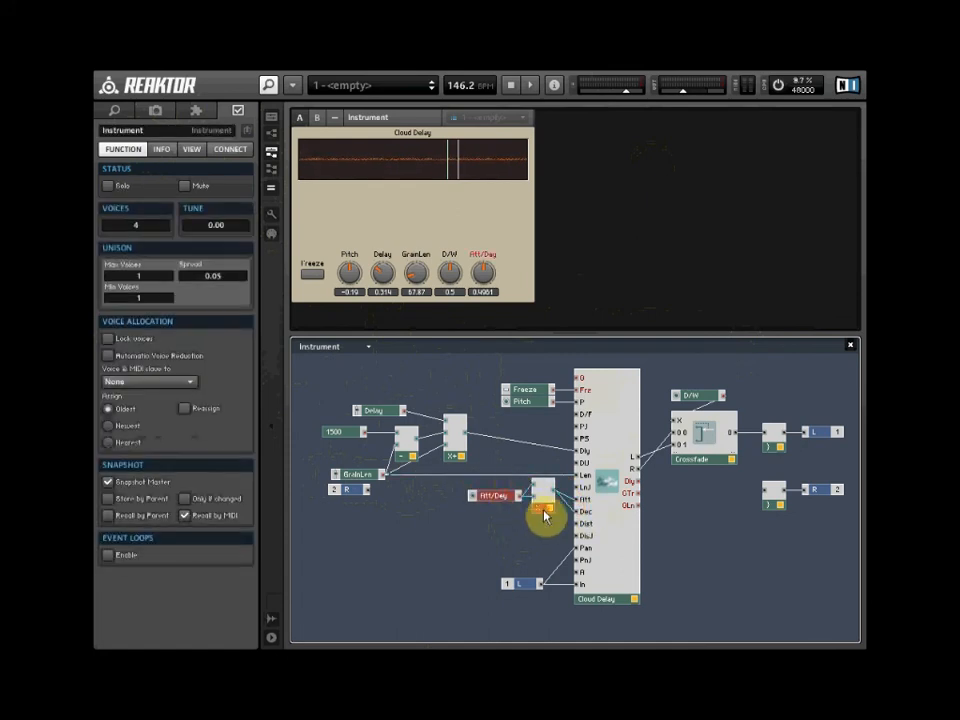
click(540, 510)
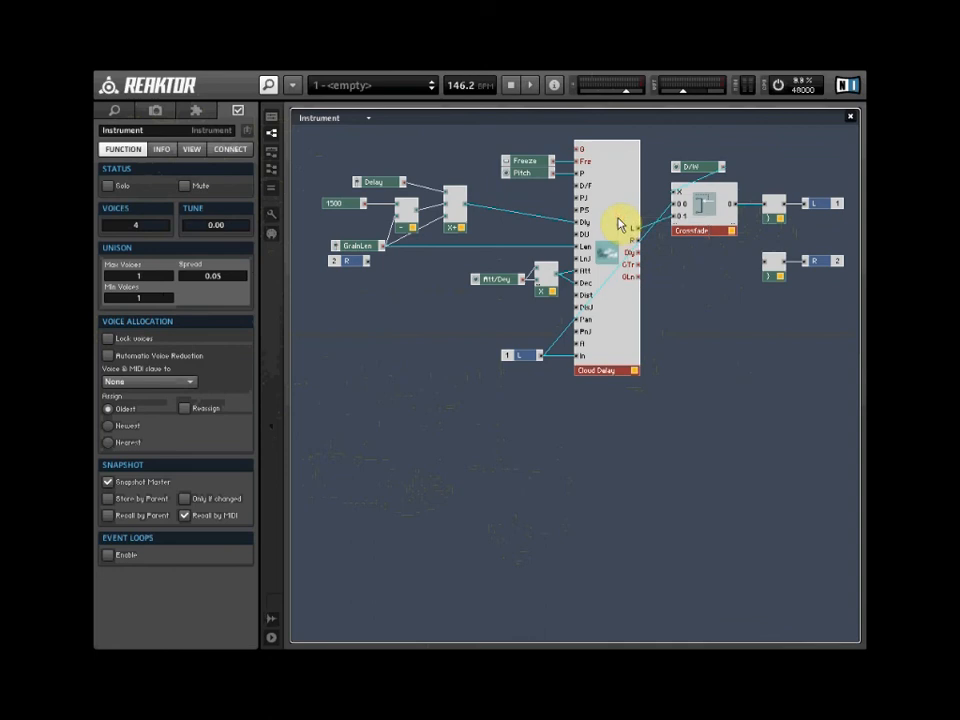
Step: Duplicate the Cloud Delay and Crossfade modules and place the copies below the originals
right_click(624, 328)
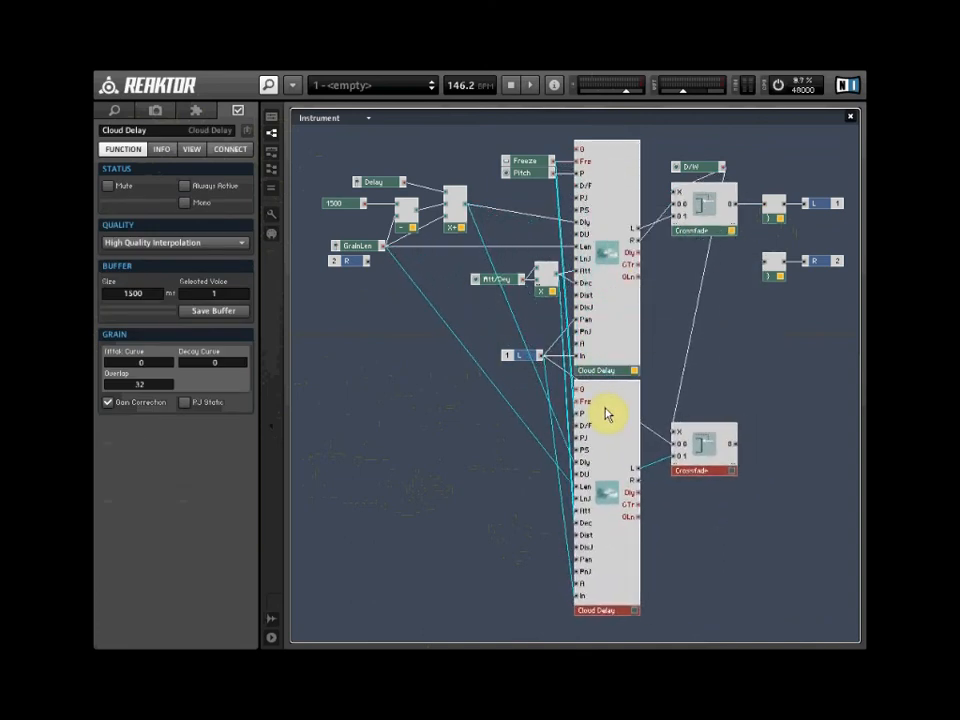
click(704, 444)
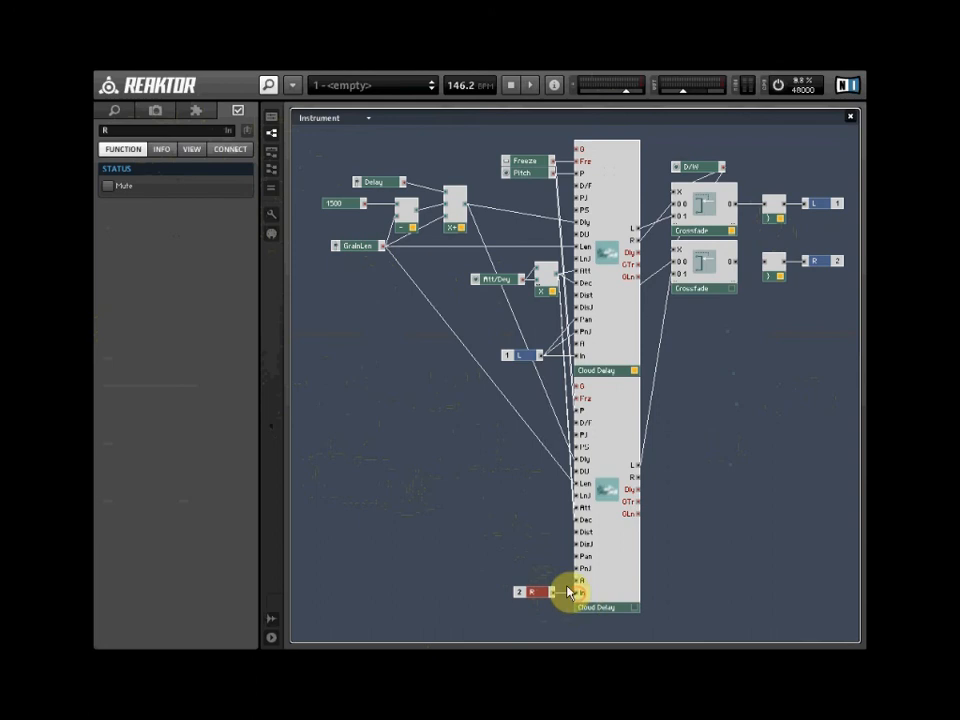
mouse_move(642, 414)
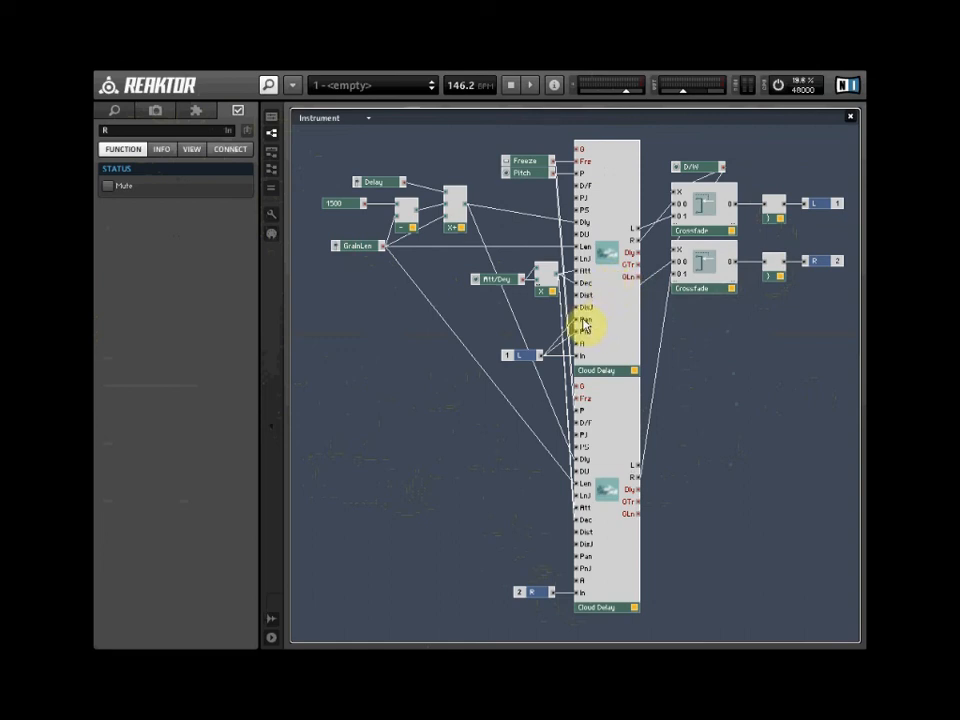
Step: Create a pan constant of -1 on the Cloud Delay input and return to the instrument panel
right_click(582, 320)
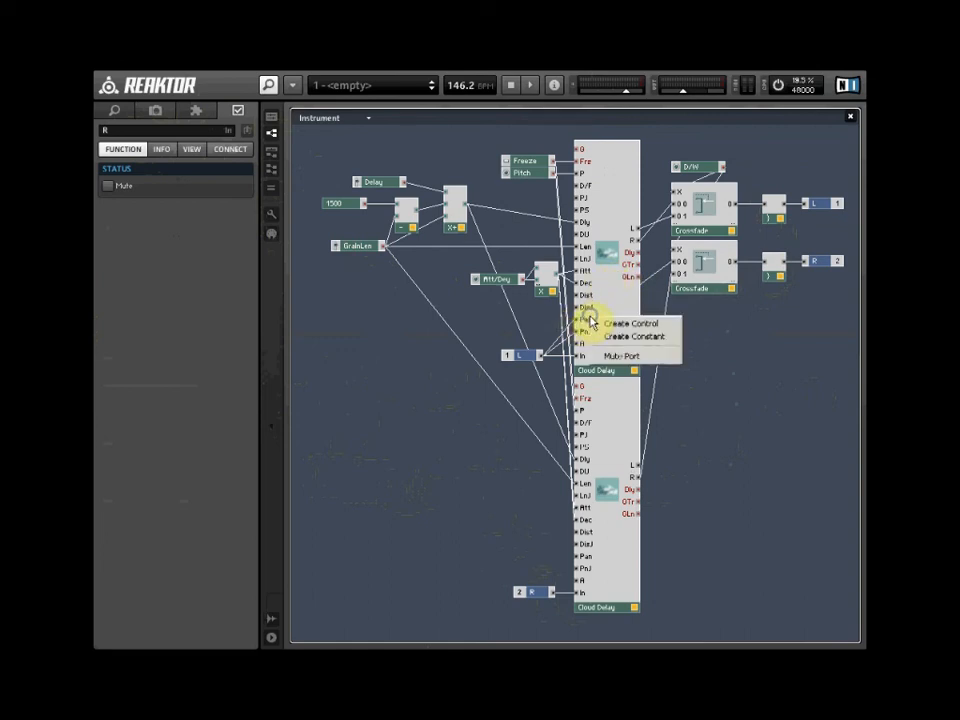
click(636, 336)
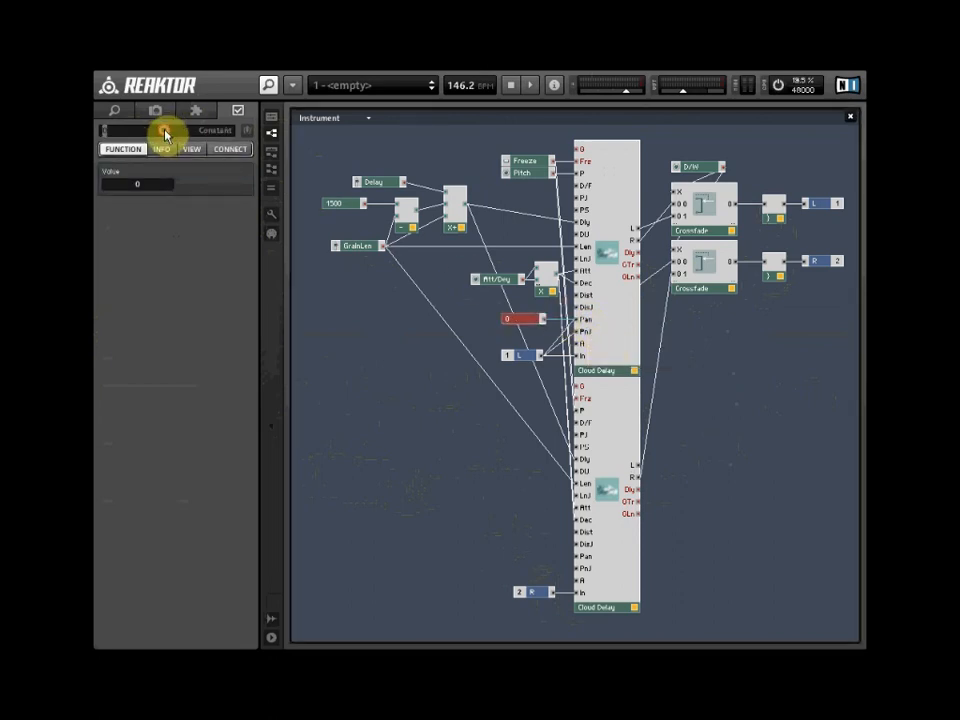
mouse_move(164, 136)
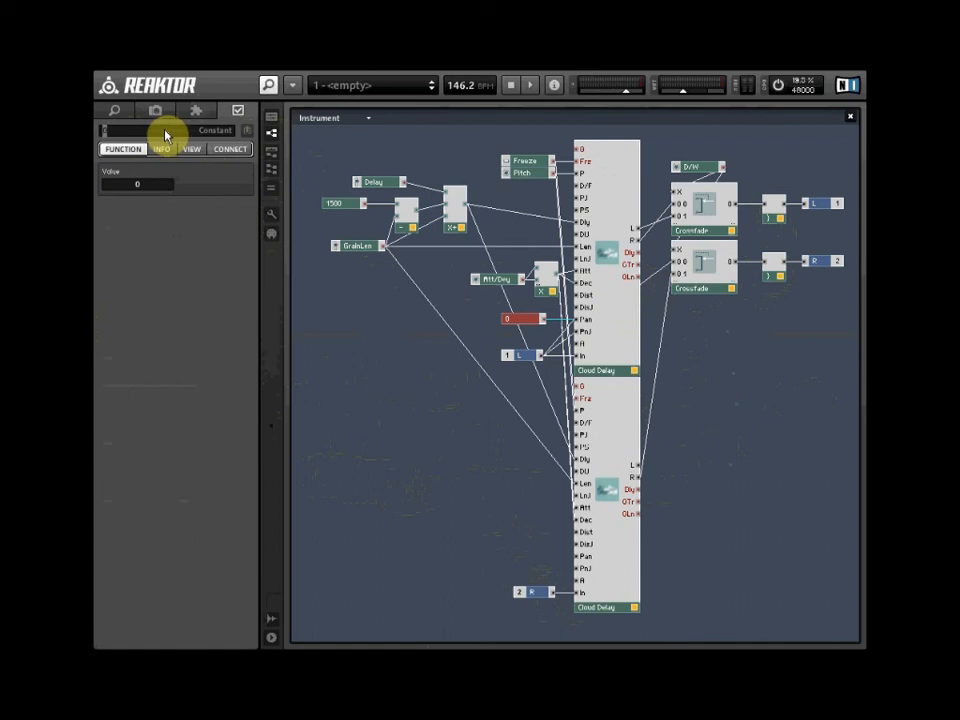
text(-1)
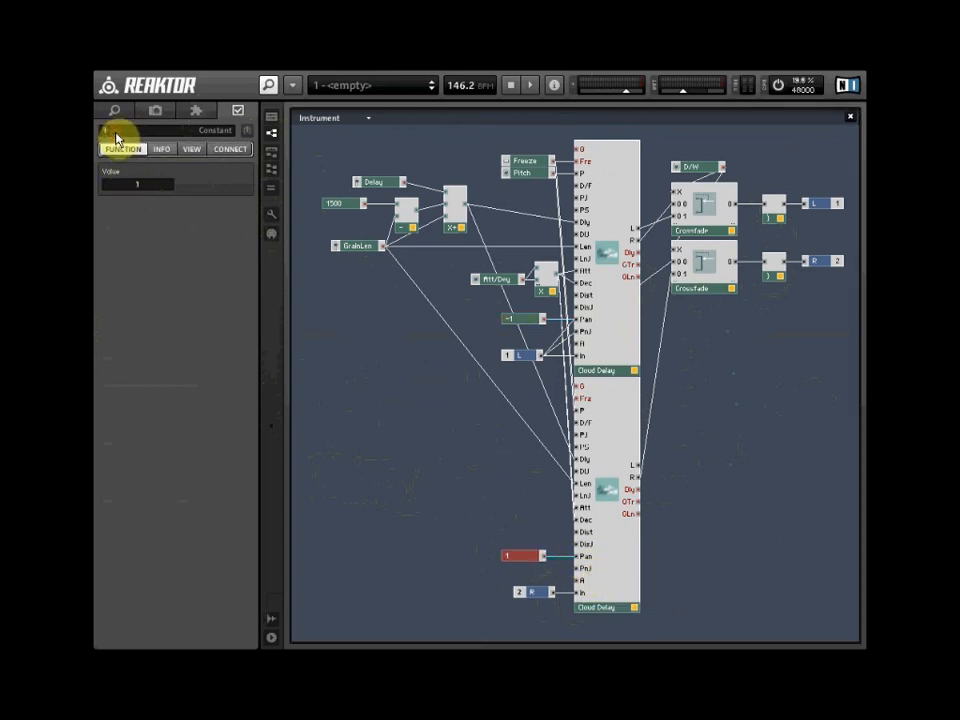
click(270, 120)
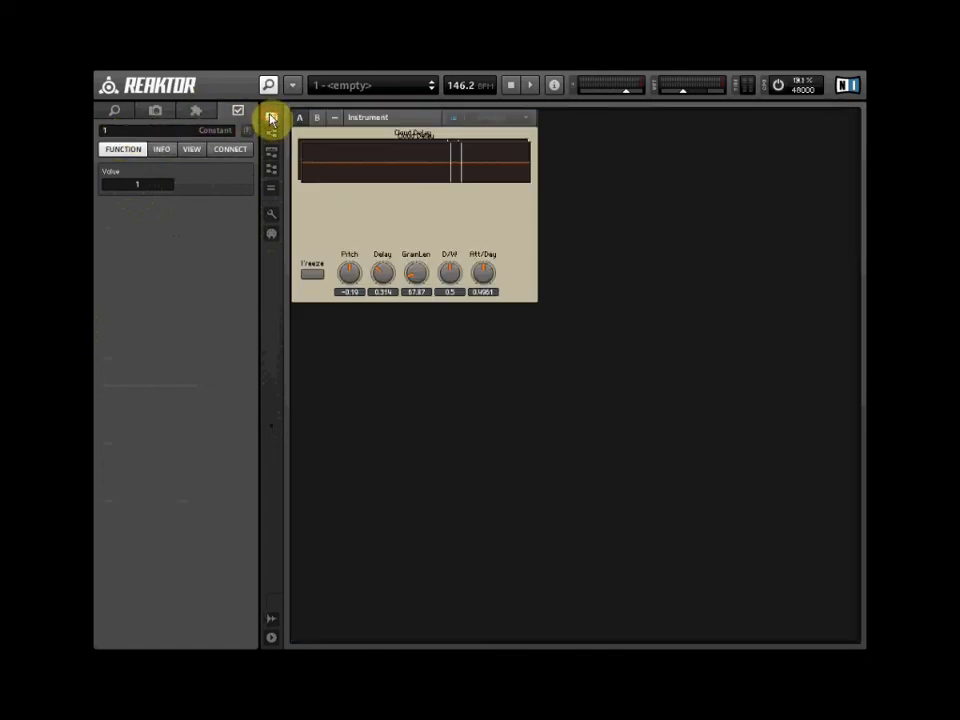
mouse_move(276, 218)
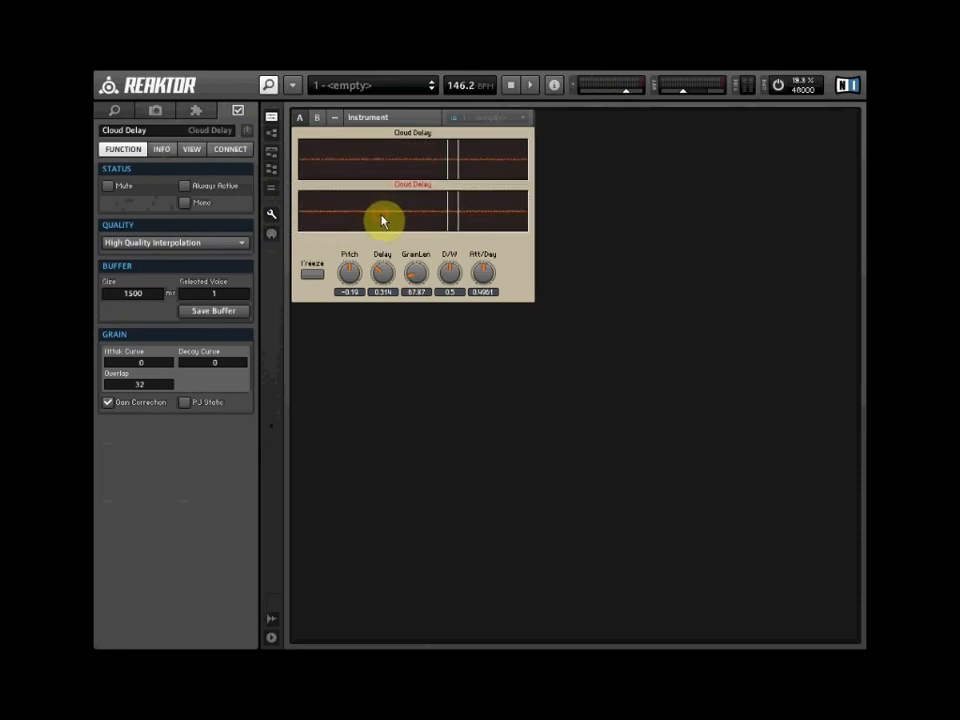
mouse_move(268, 222)
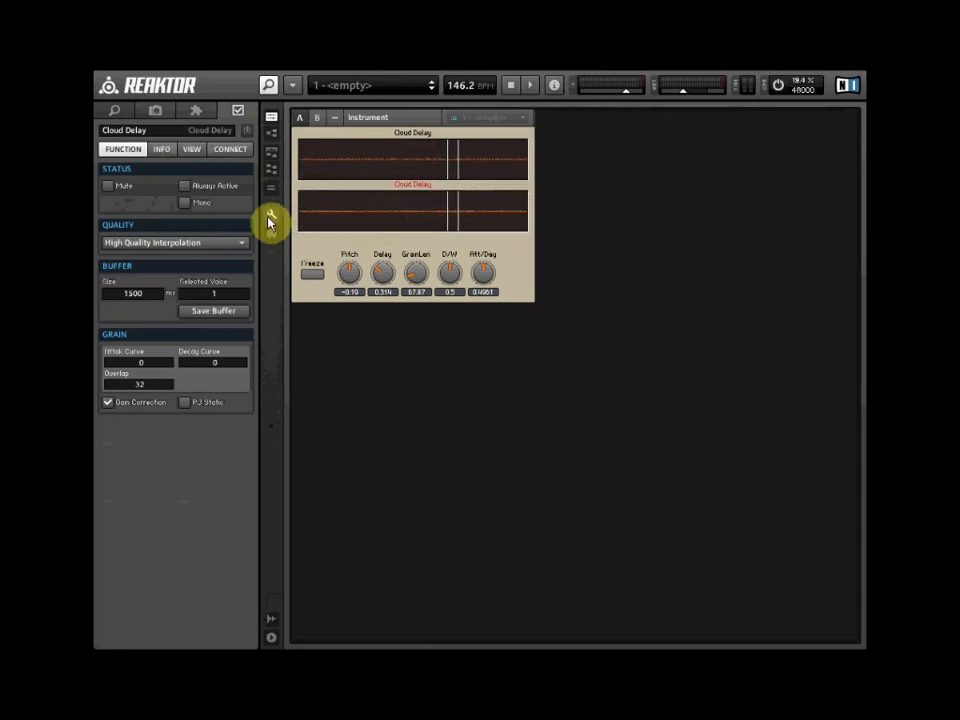
mouse_move(396, 244)
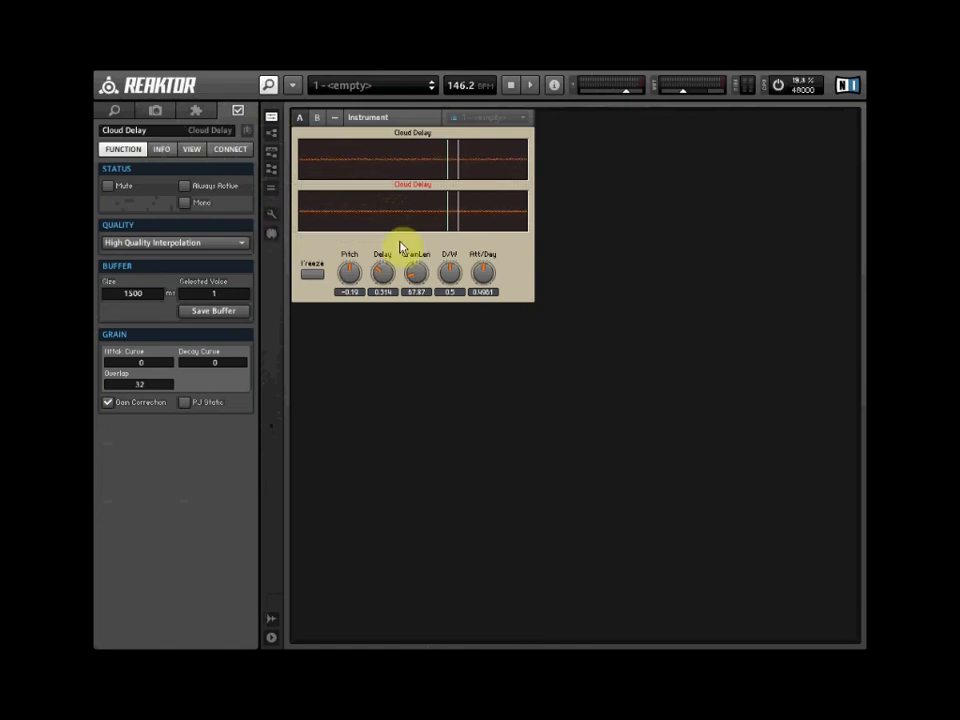
mouse_move(428, 308)
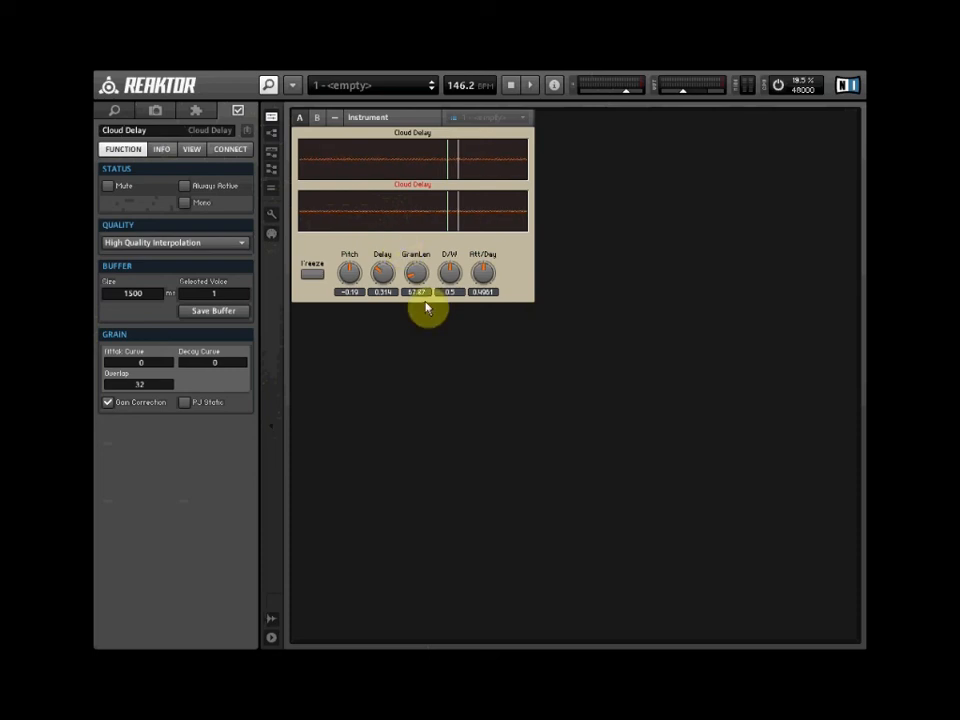